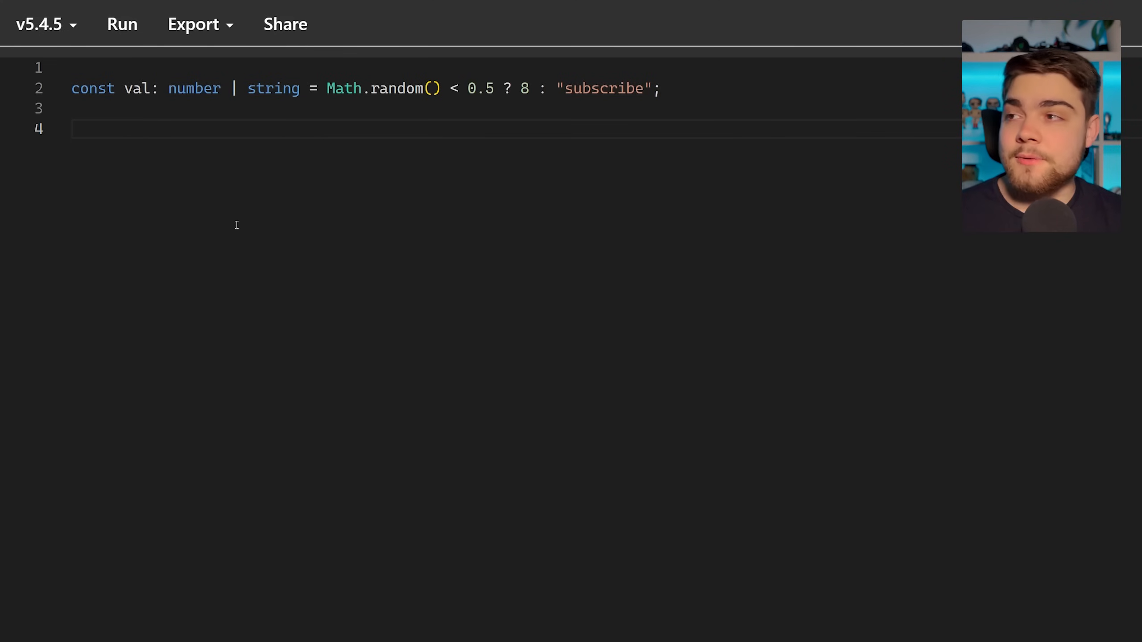
mouse_move(287, 170)
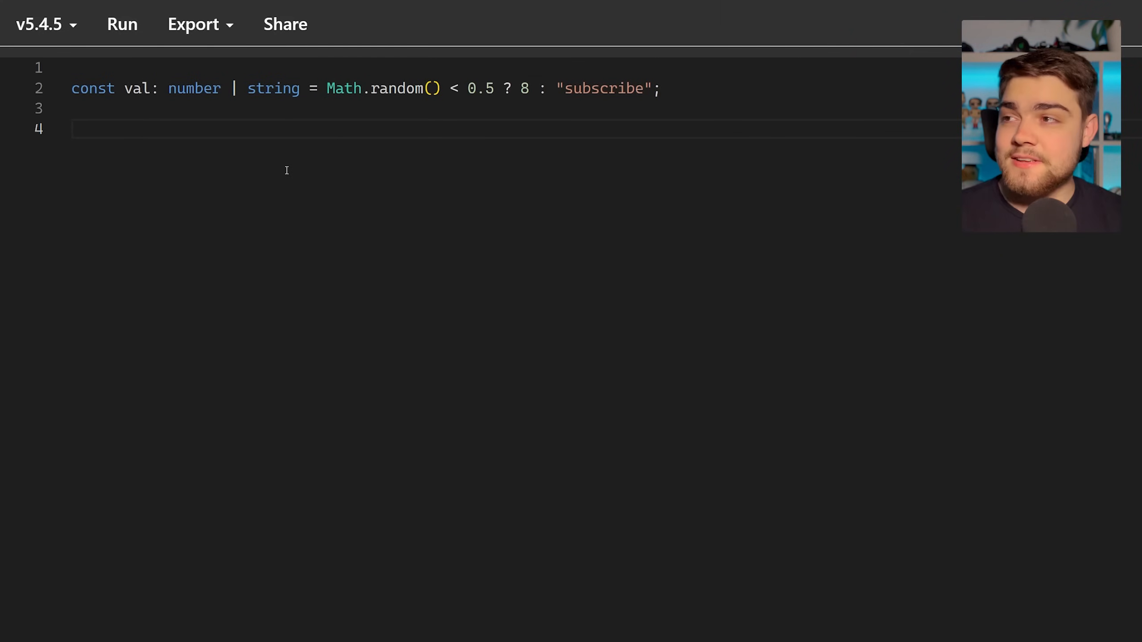
mouse_move(275, 232)
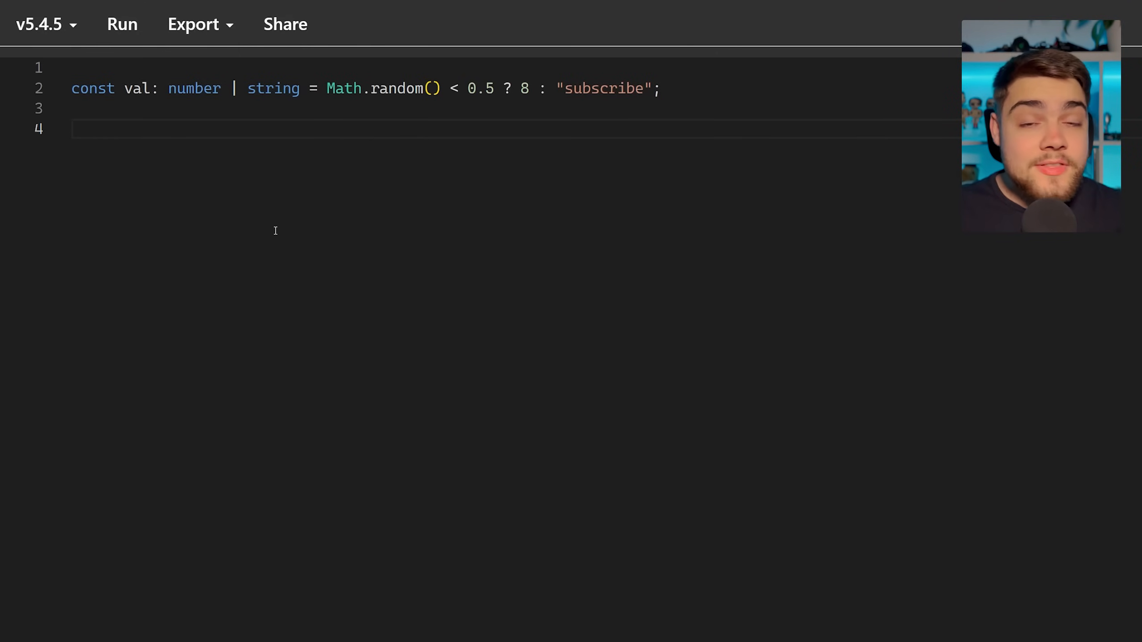
- Write if(typeof val === "string") { console.log(val) } so val is narrowed to string inside the block
type("if(typeof")
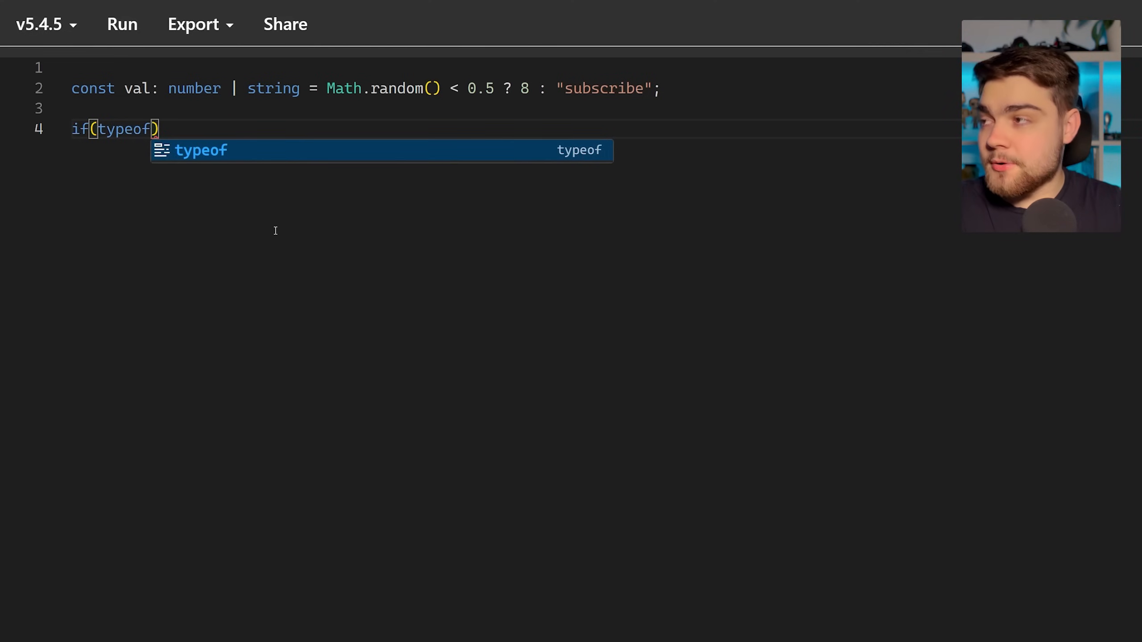
type("=== \"string")
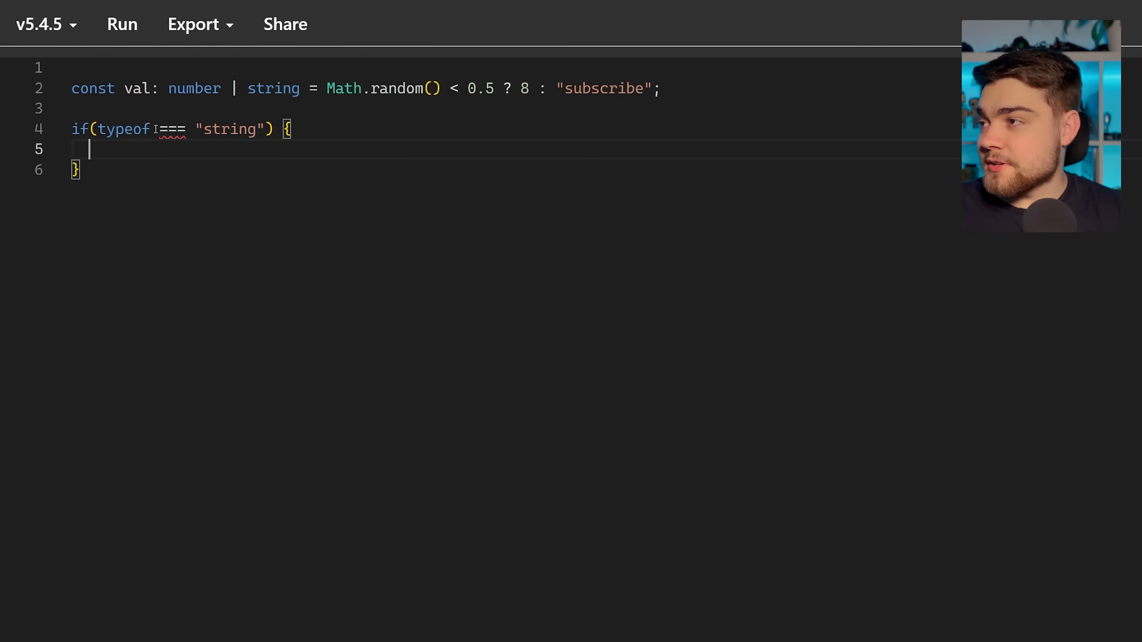
type("val")
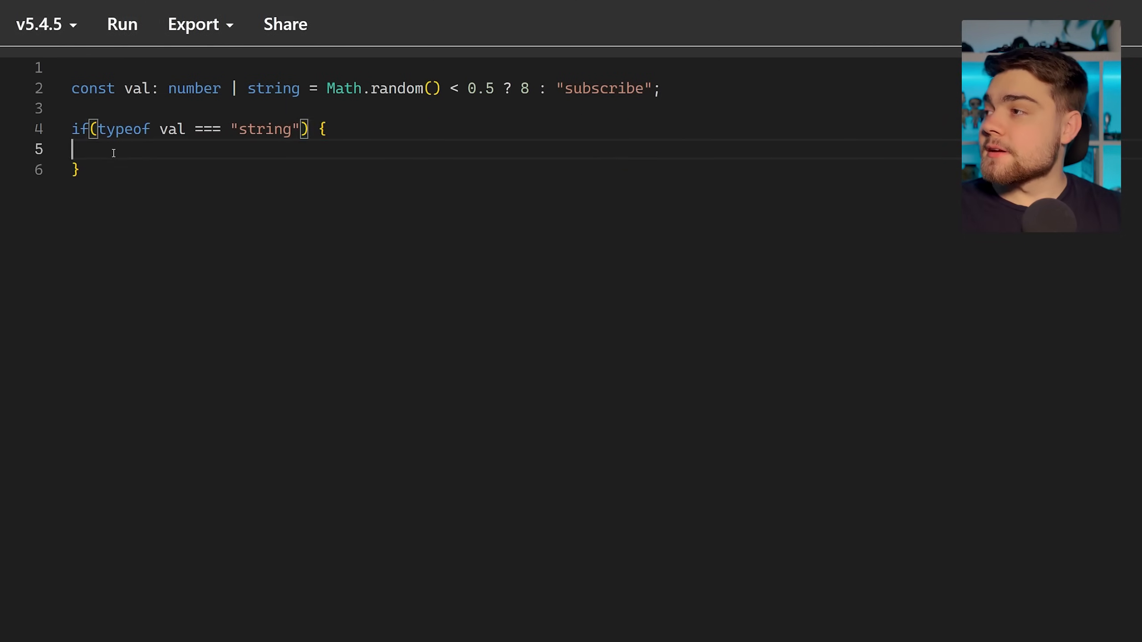
type("console.log(val")
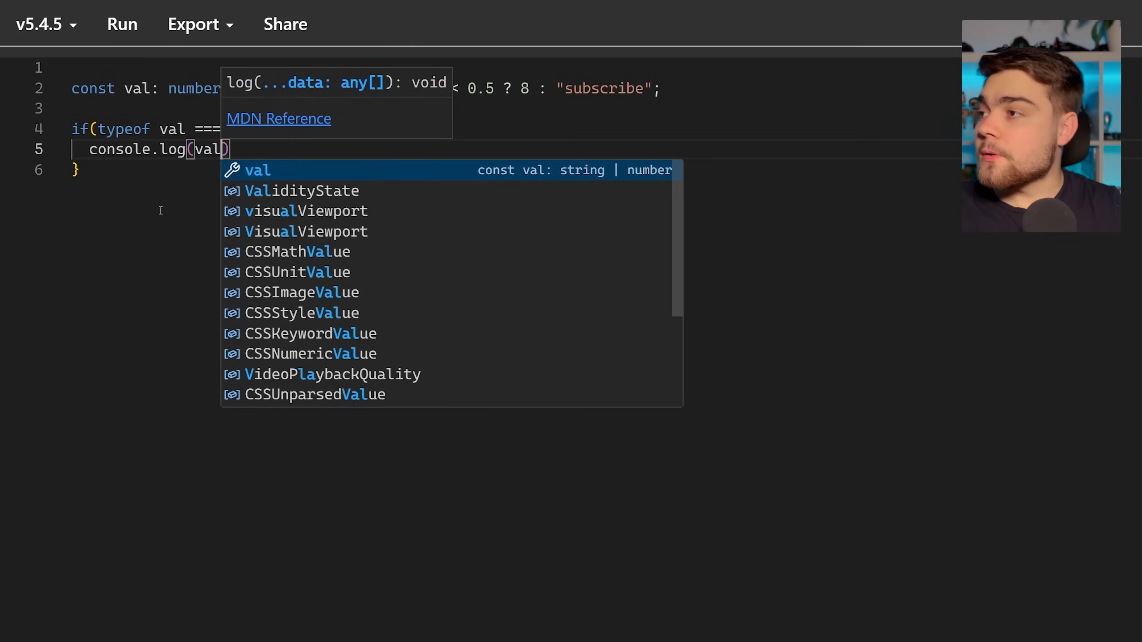
key("Escape")
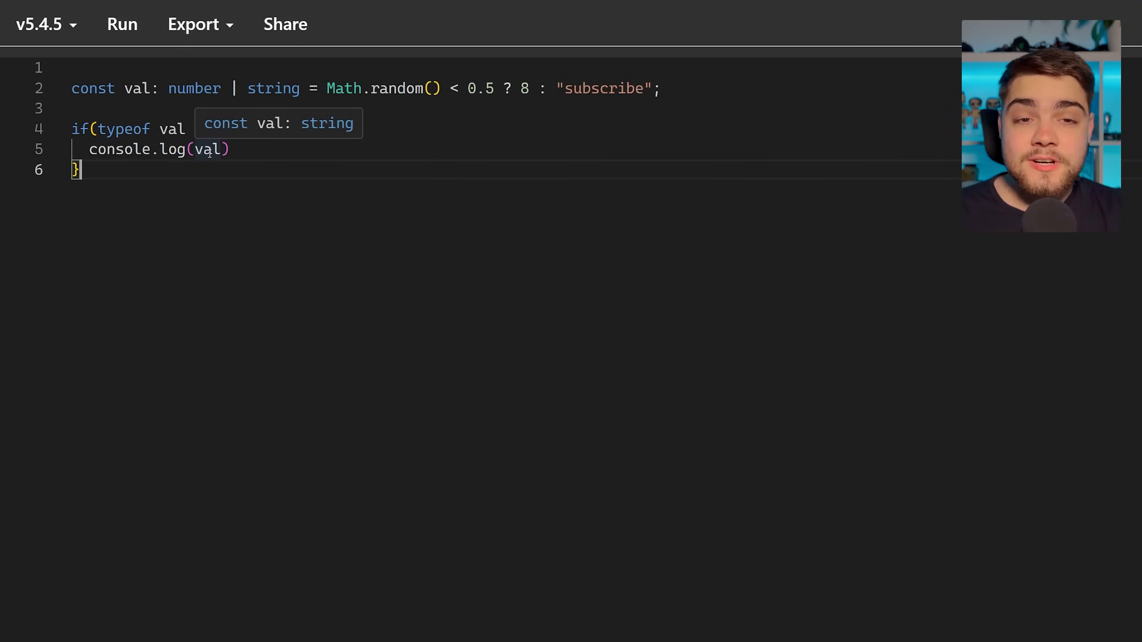
type("=== \"string\") {")
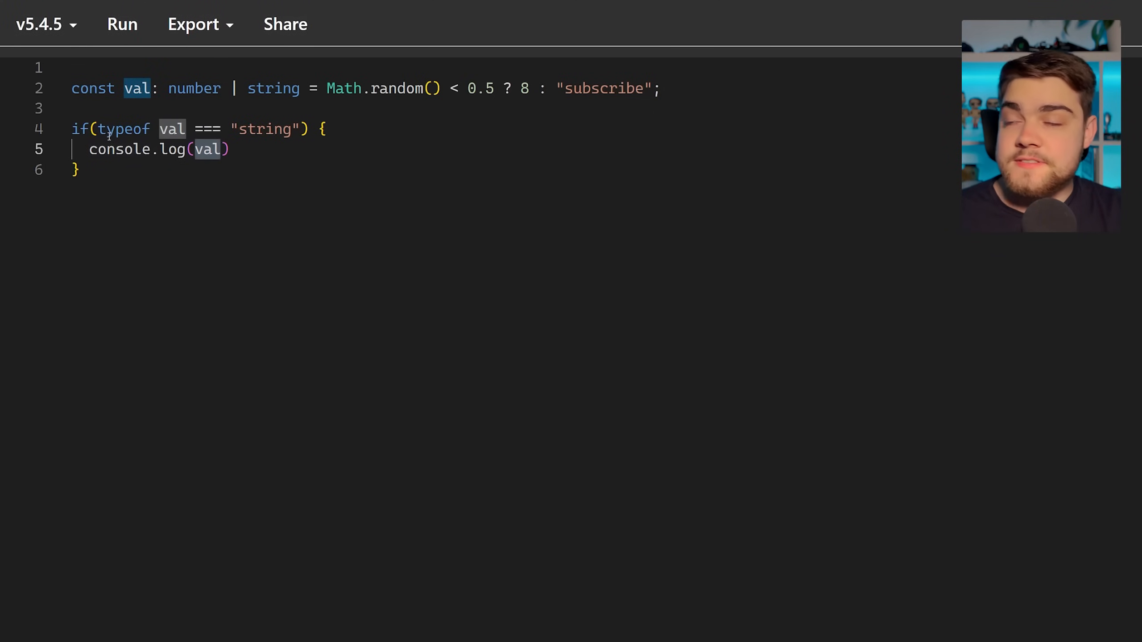
mouse_move(173, 129)
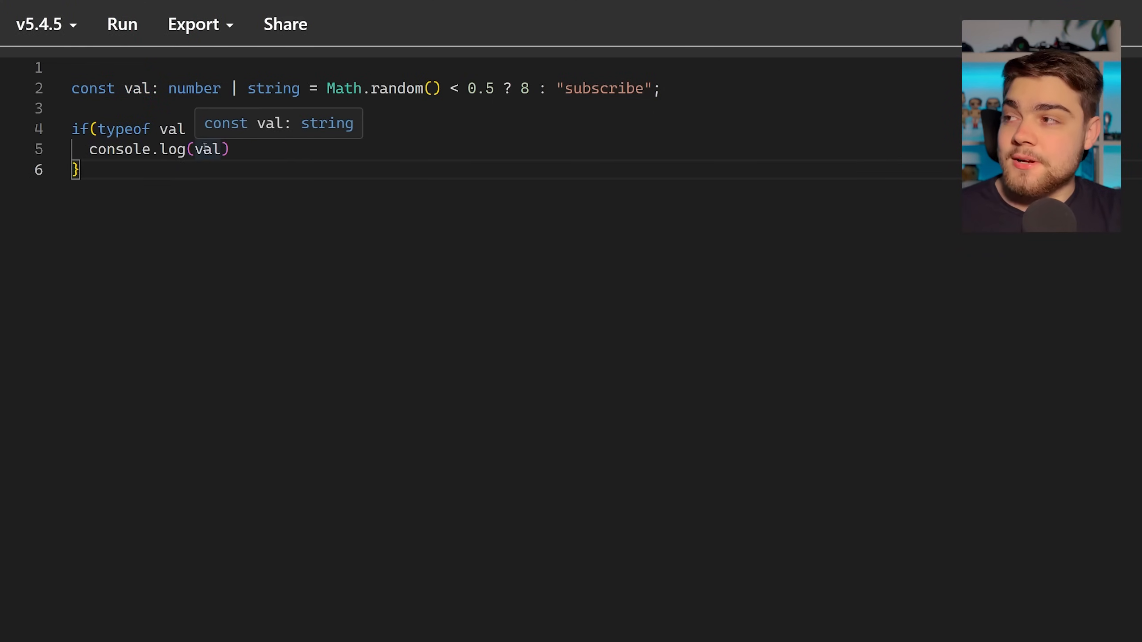
type("=== \"string\") {")
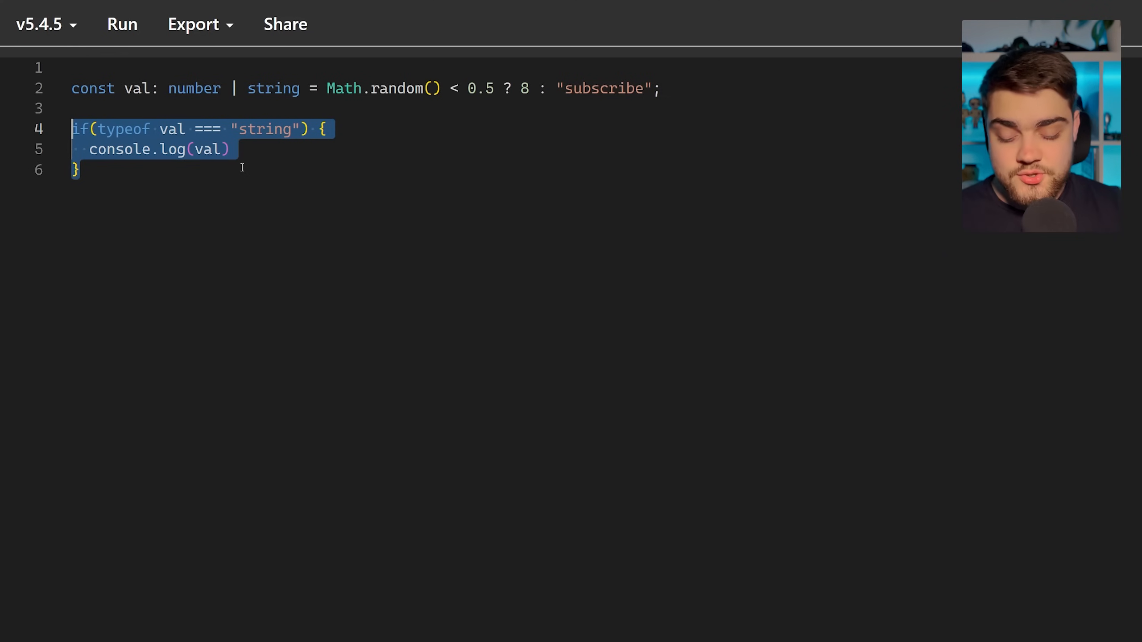
- Define function isString(val: unknown) { return typeof val === "string" }
type("function isStrin")
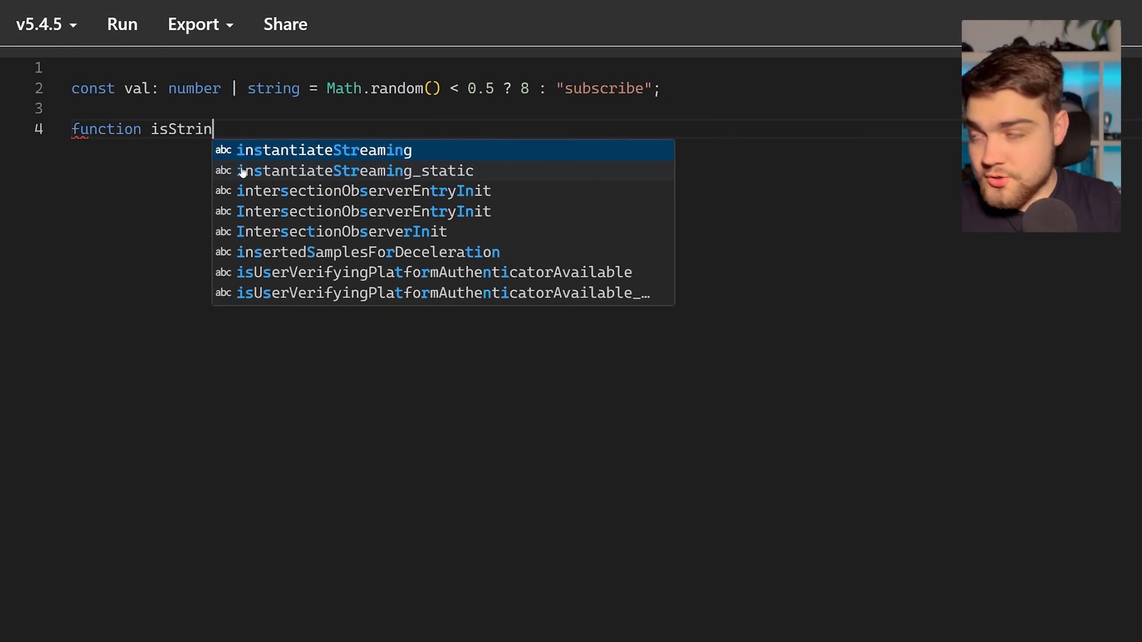
type("g*val")
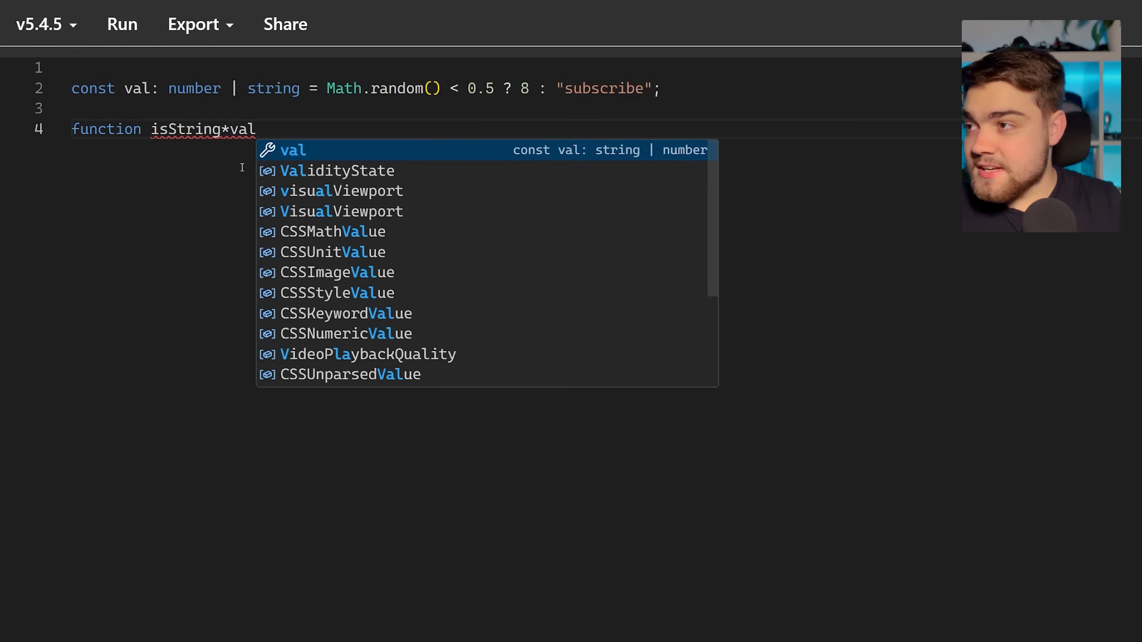
type("(val)")
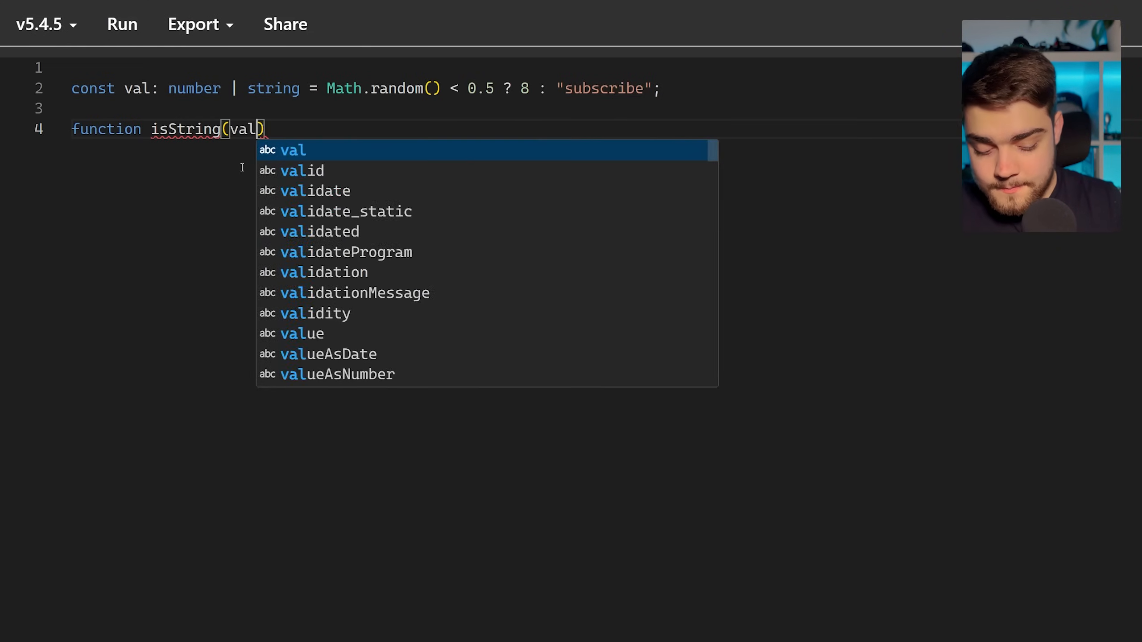
type(": unknown")
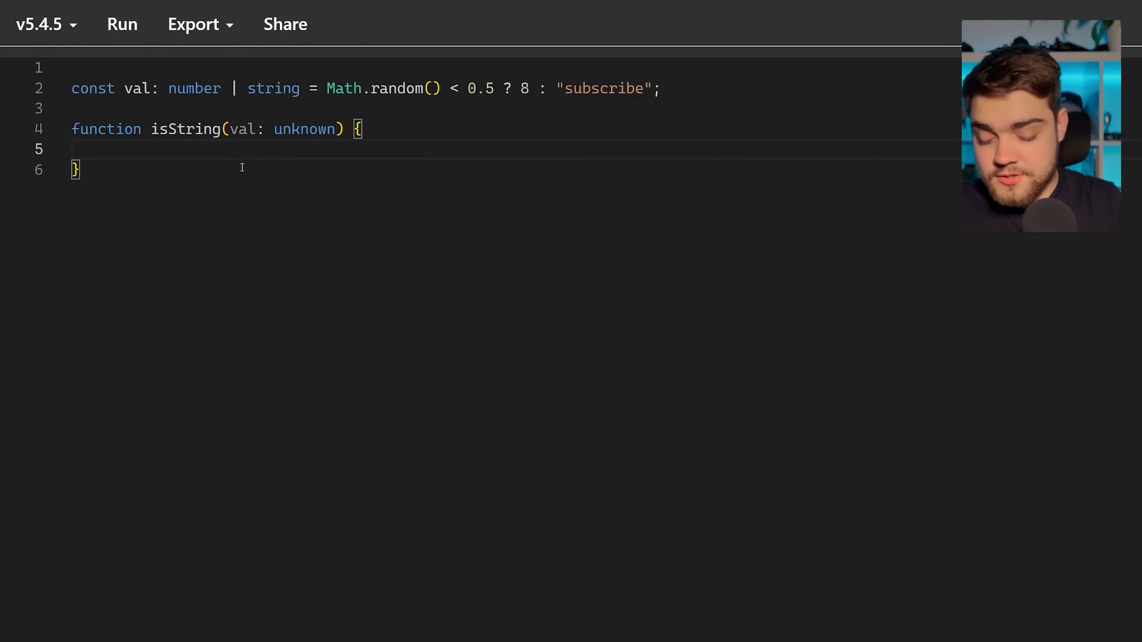
type("return v")
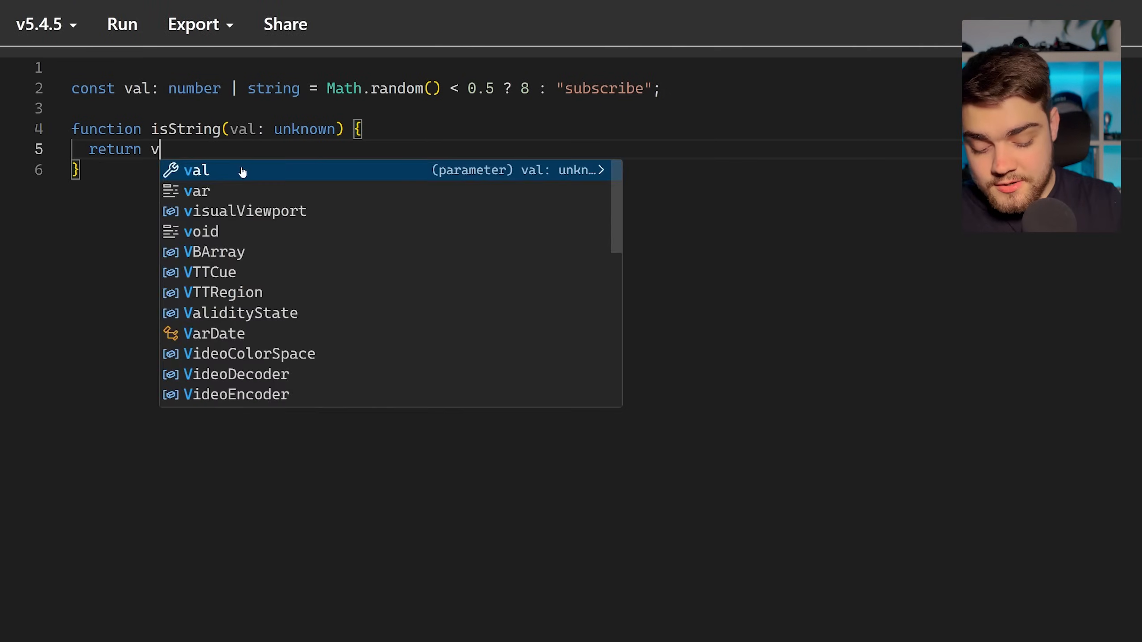
type("al ===")
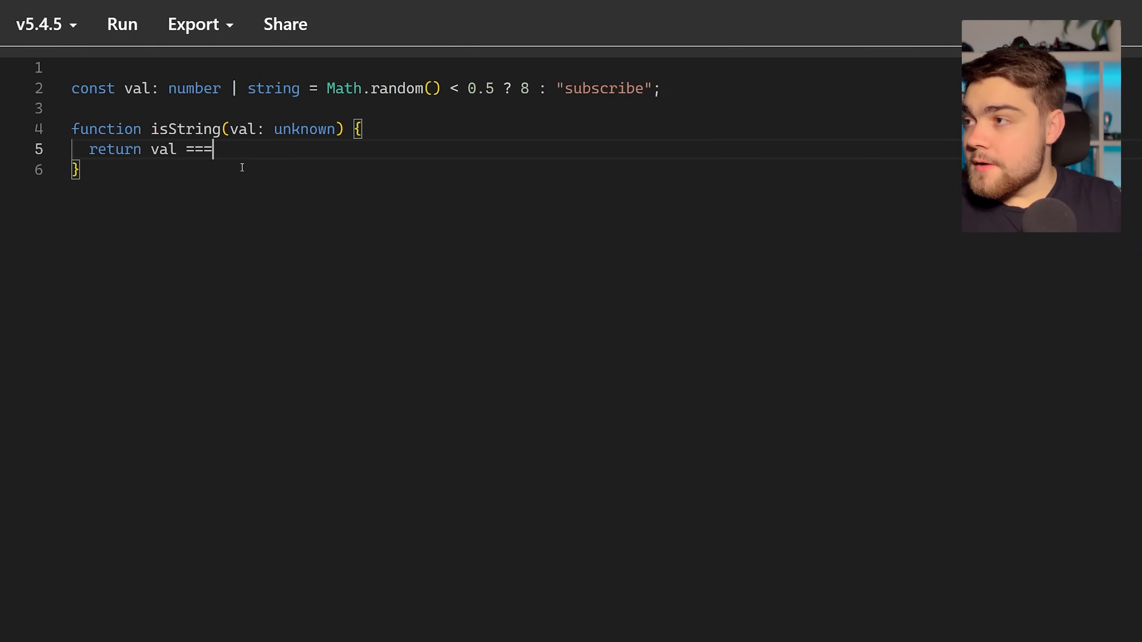
type("typeof")
type("if*(")
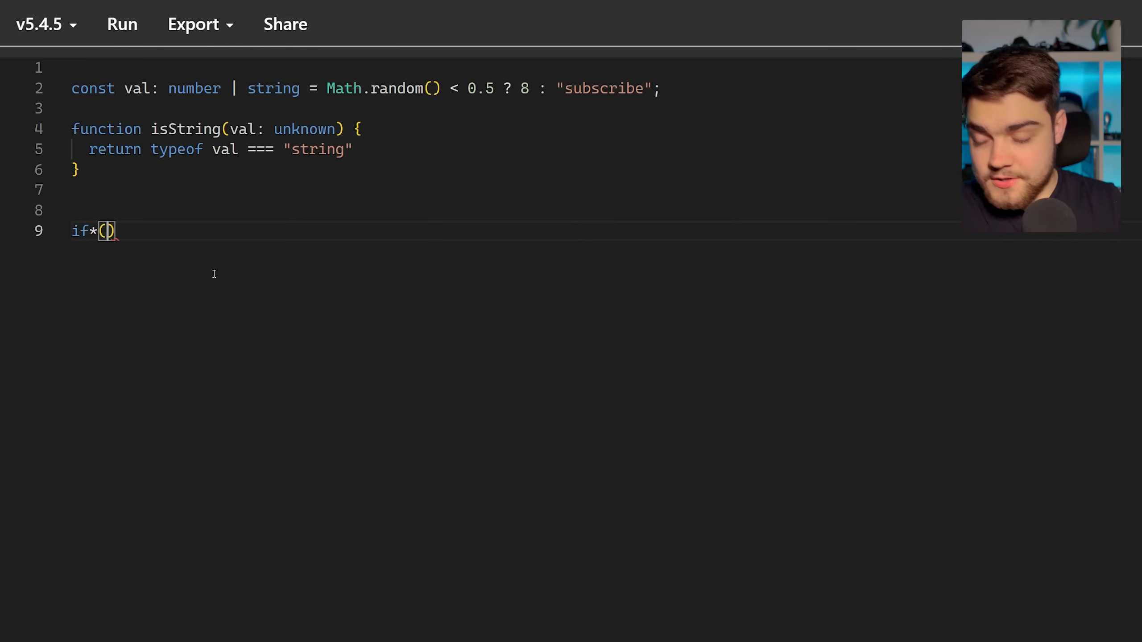
- Guard the console.log(val) block with if(isString(val)) instead of the inline typeof check
type("isString")
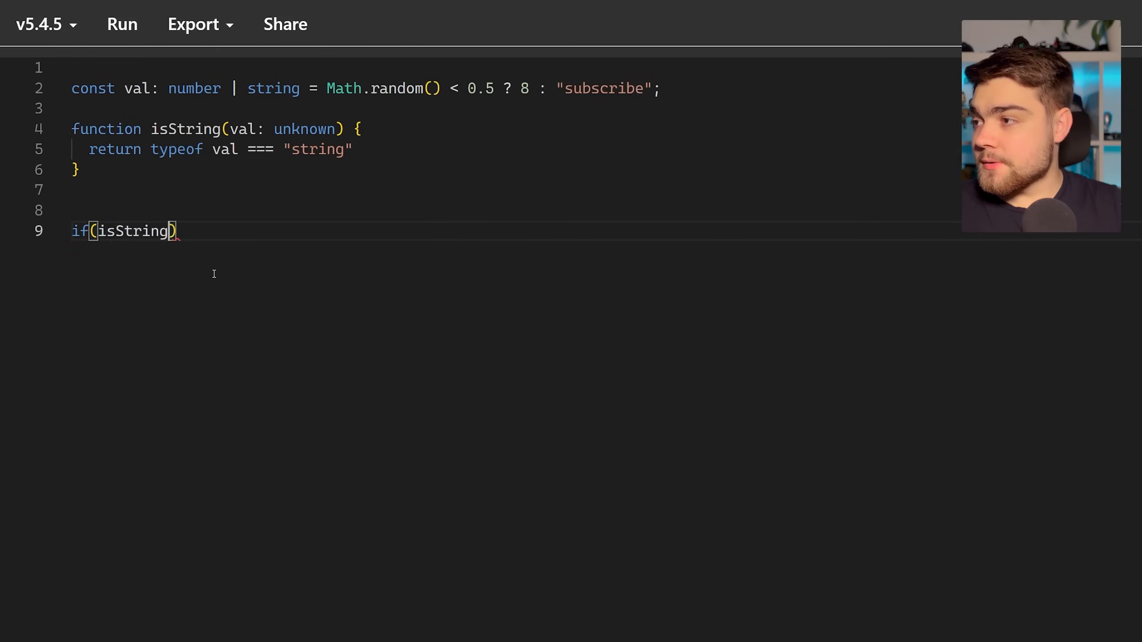
type("val")
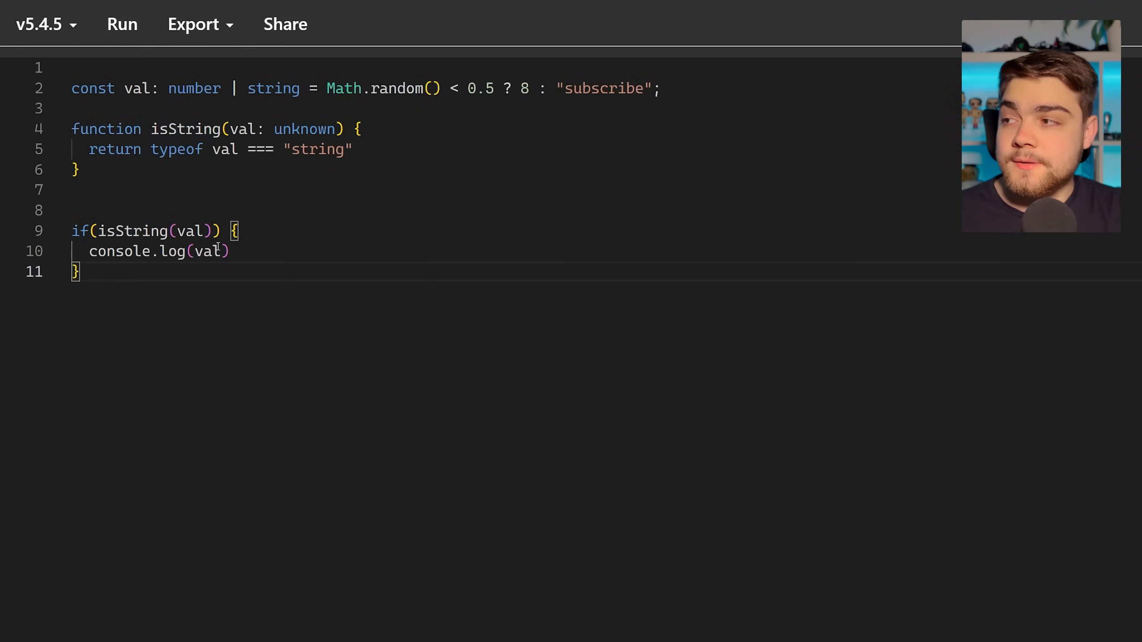
mouse_move(208, 250)
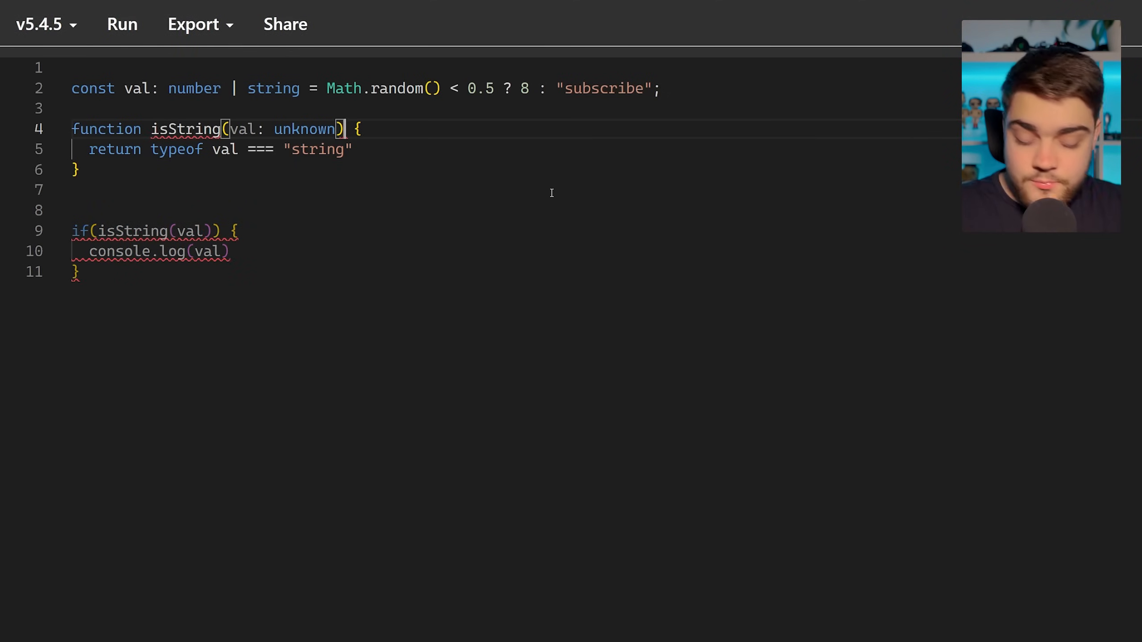
- Annotate isString's return as val is number while its body still checks typeof val === "string"
type(": val is styr")
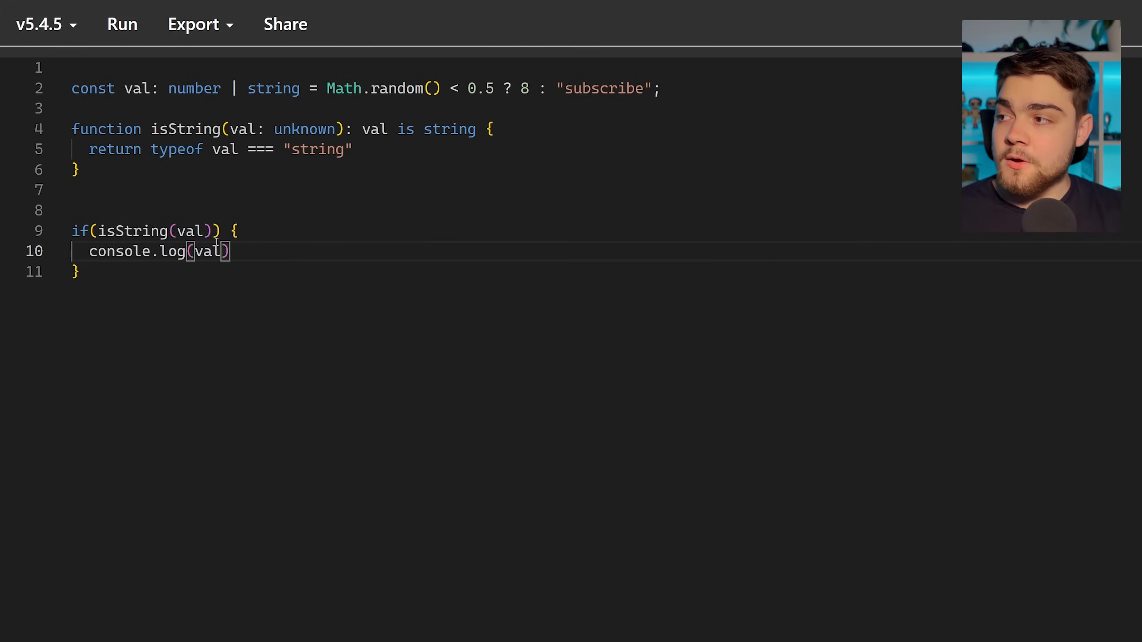
mouse_move(192, 231)
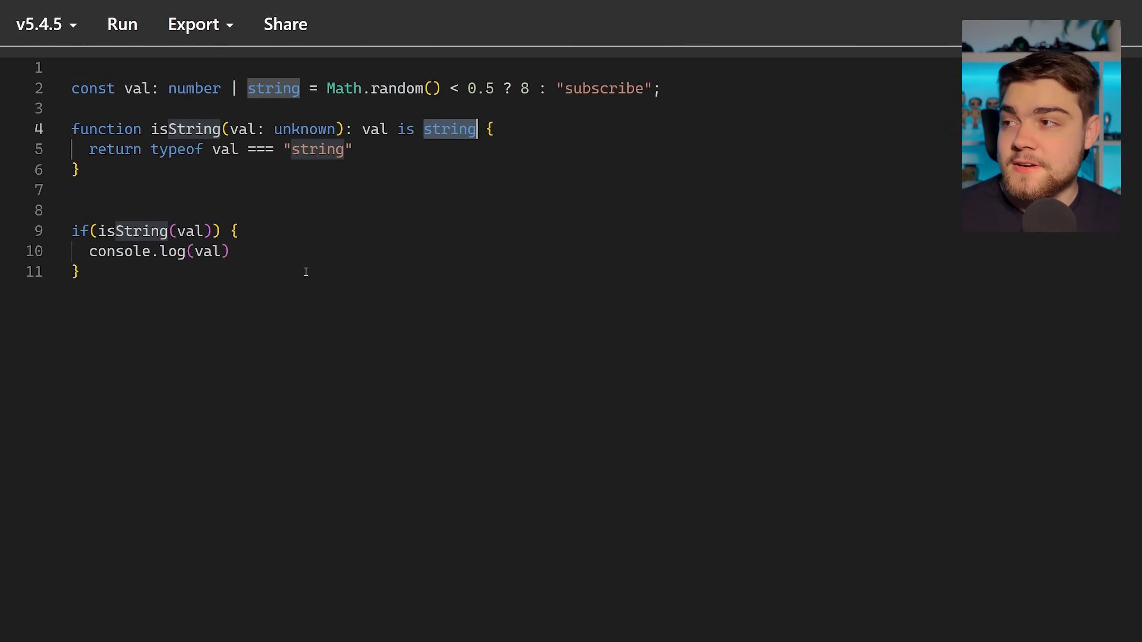
type("nu")
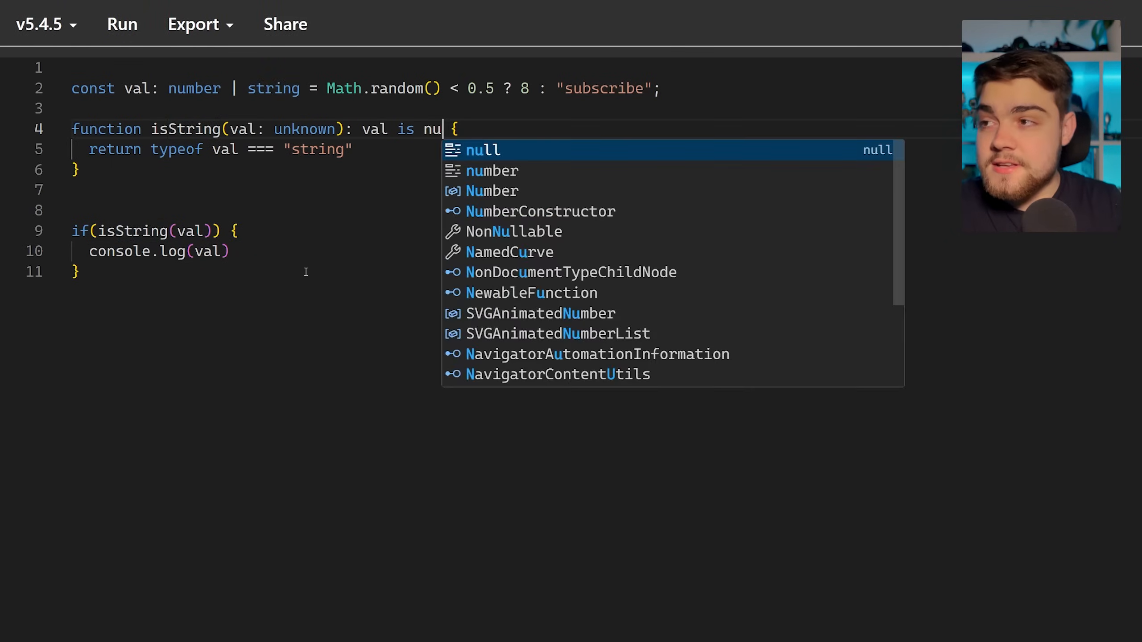
type("mber")
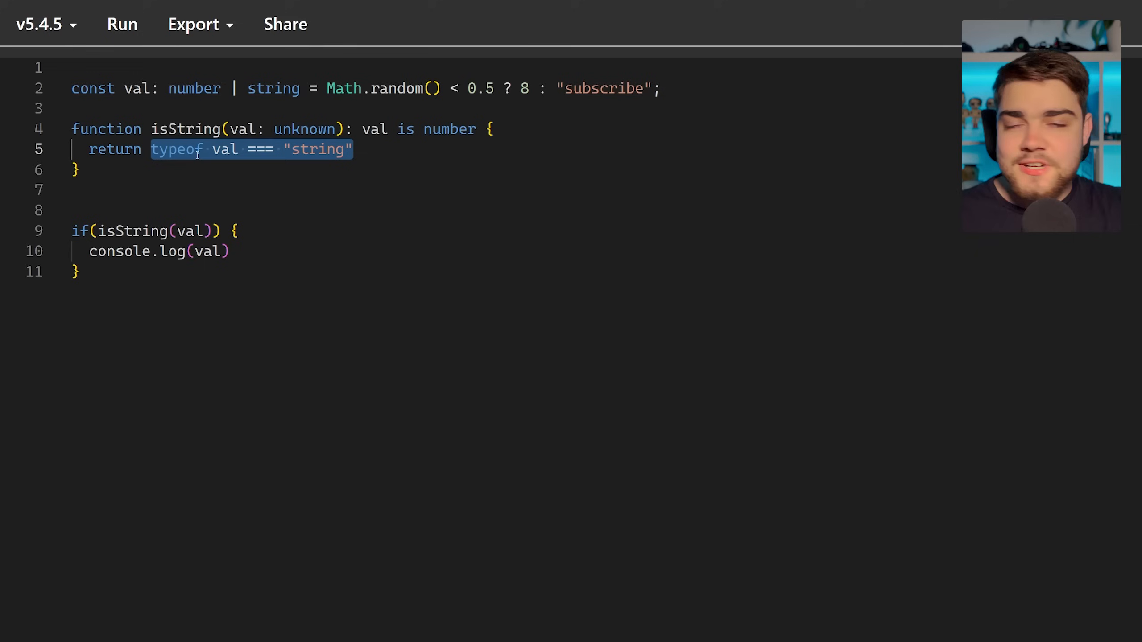
left_click(153, 149)
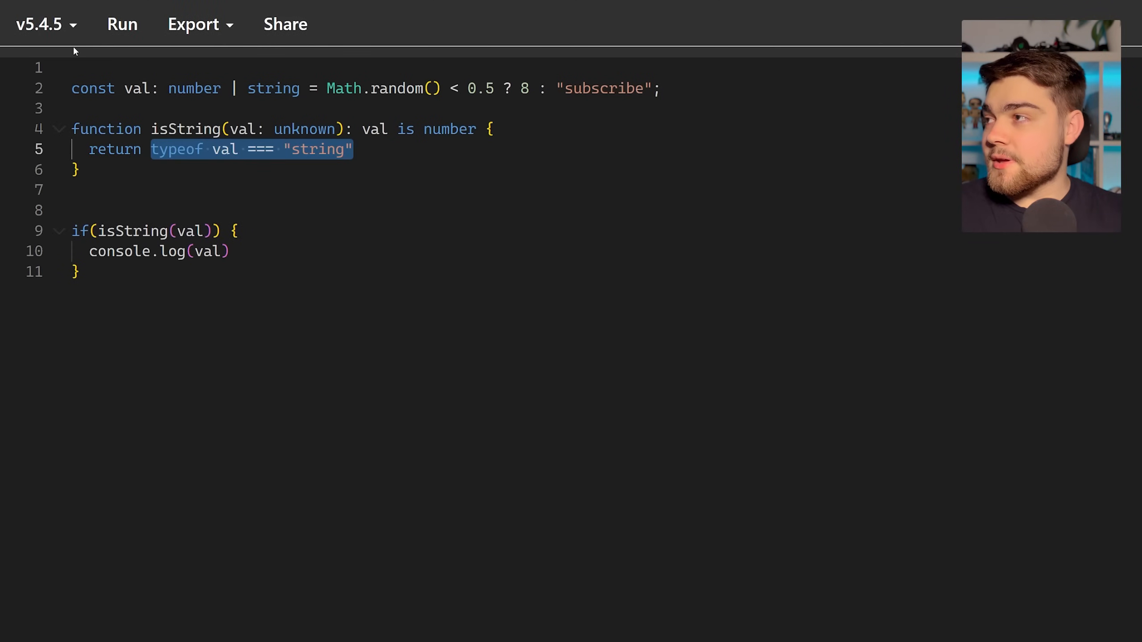
- Switch the compiler to Nightly 5.5 and delete the val is number predicate from isString
left_click(45, 24)
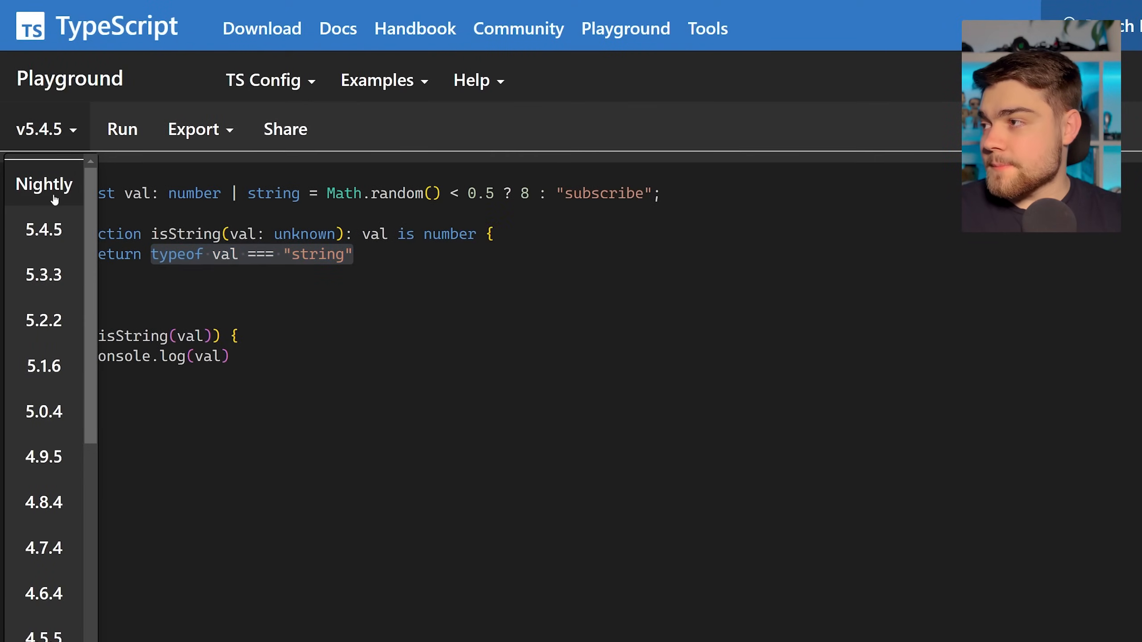
left_click(43, 184)
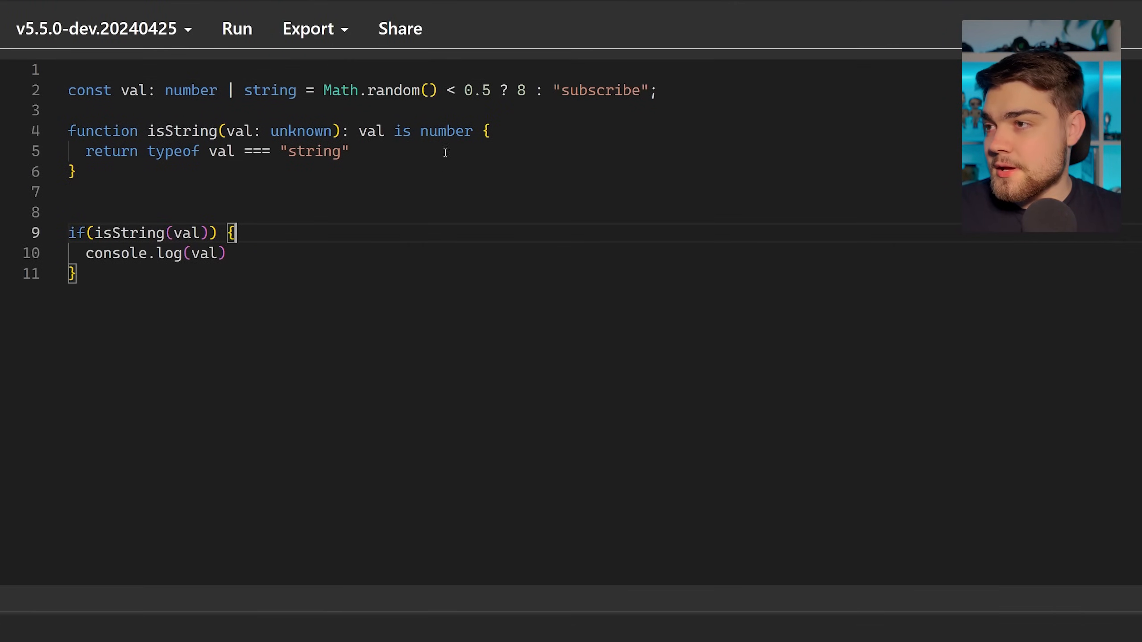
left_click(350, 131)
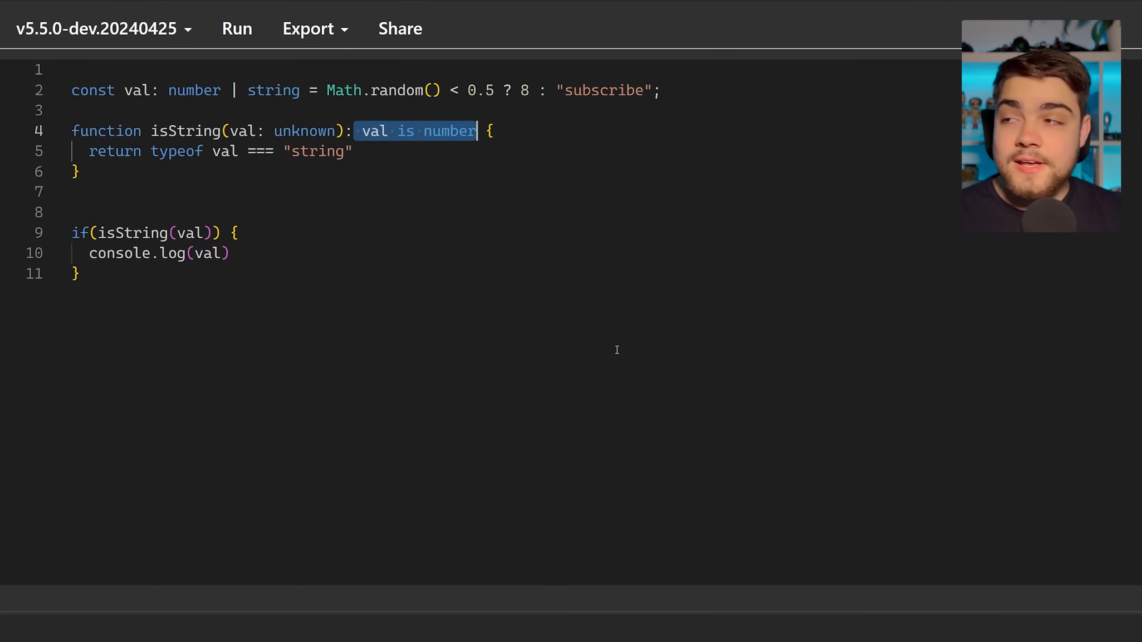
key("Backspace")
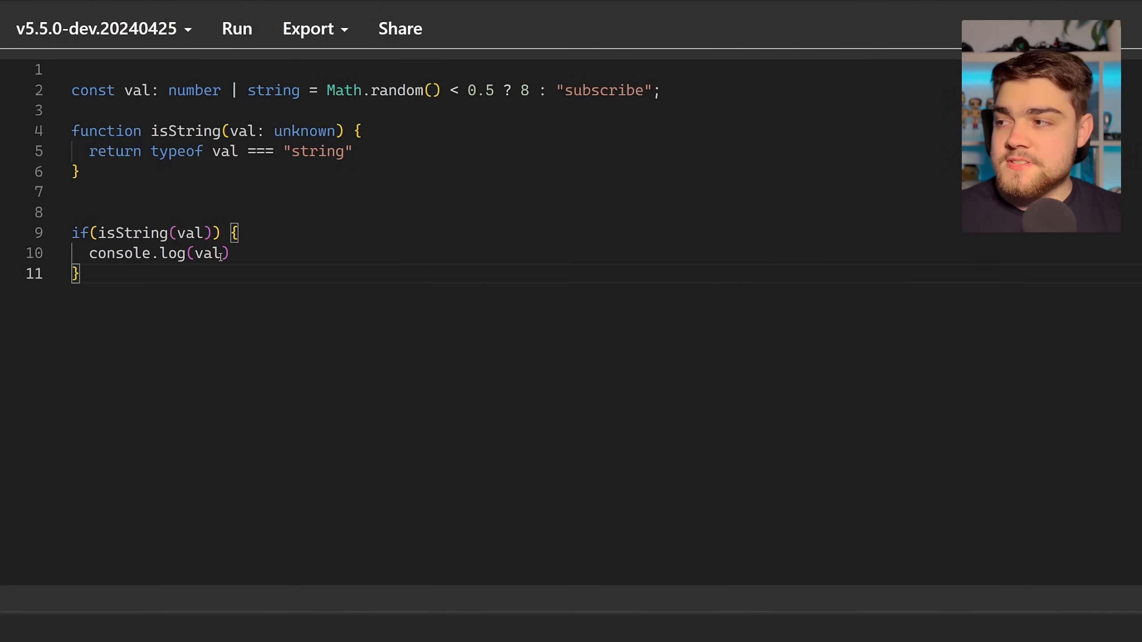
mouse_move(205, 232)
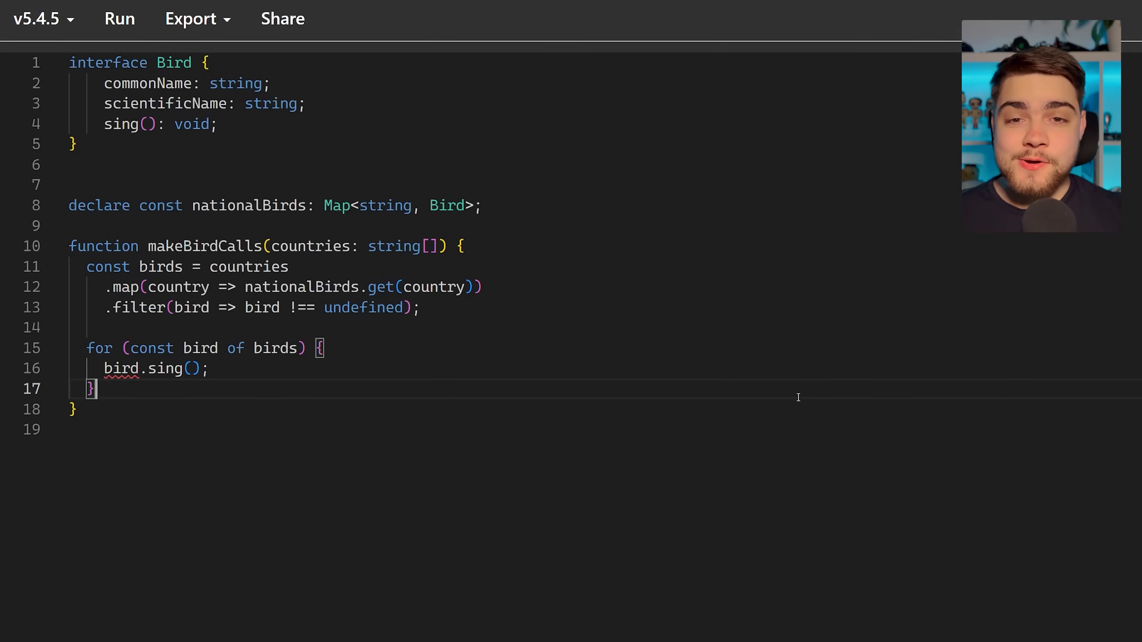
mouse_move(386, 113)
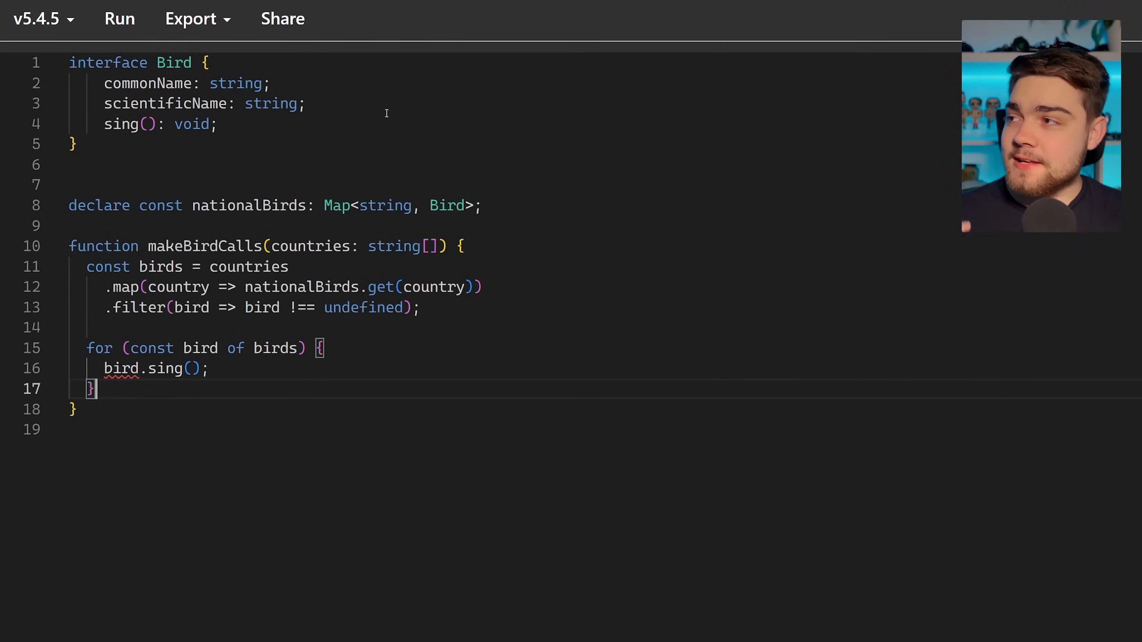
- Highlight Bird's sing method, makeBirdCalls and the countries map/filter calls where bird.sing() errors under 5.4.5
double_click(148, 83)
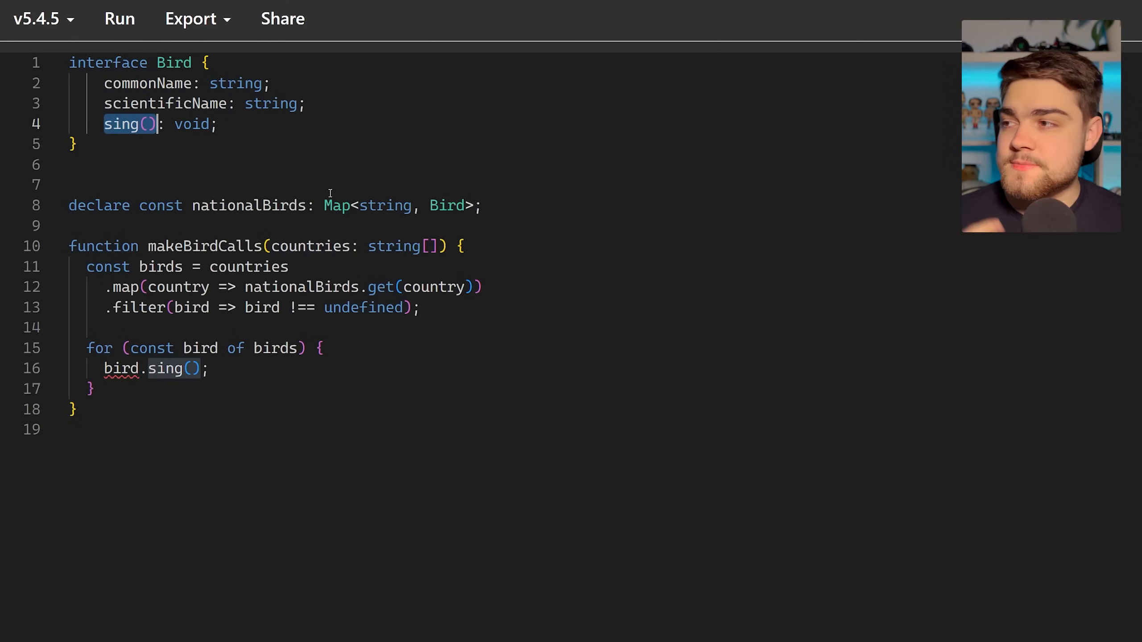
double_click(248, 204)
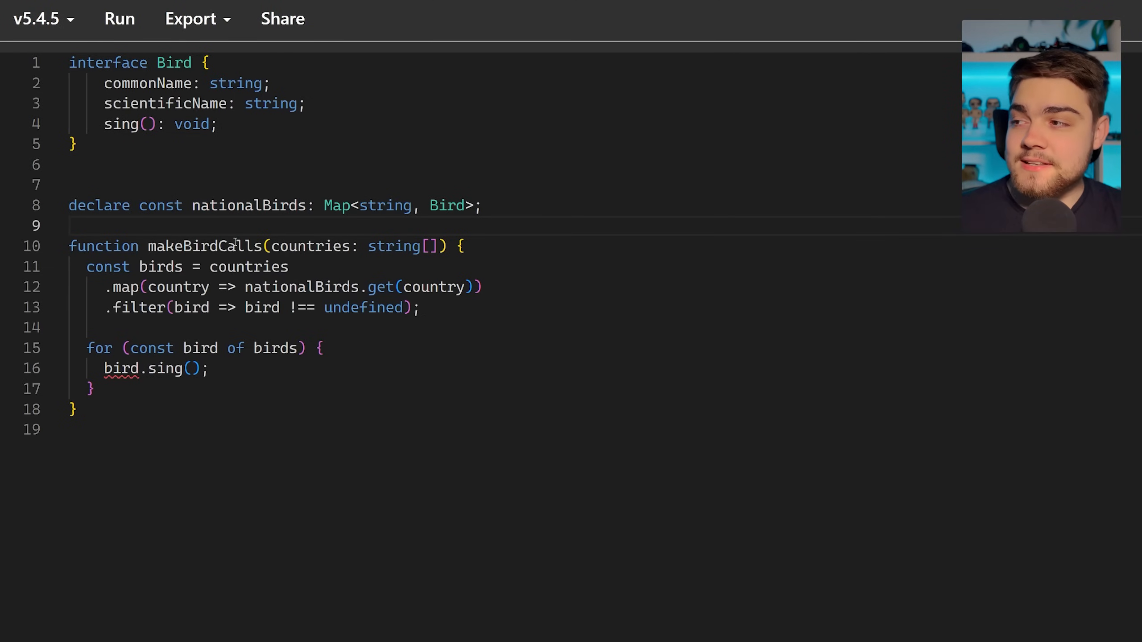
double_click(205, 245)
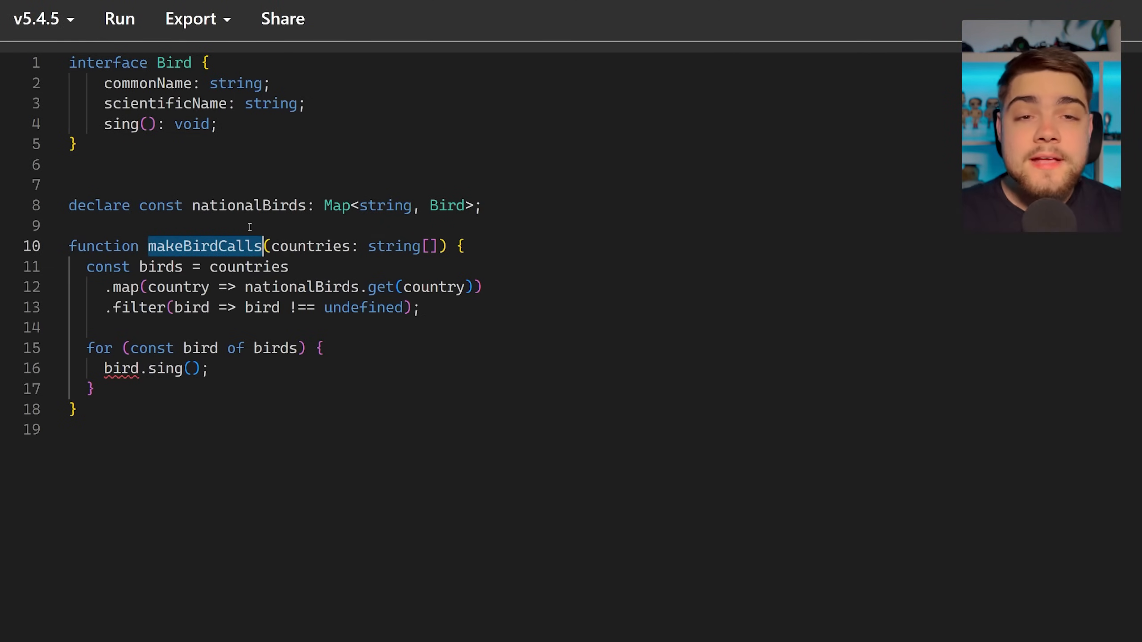
mouse_move(363, 535)
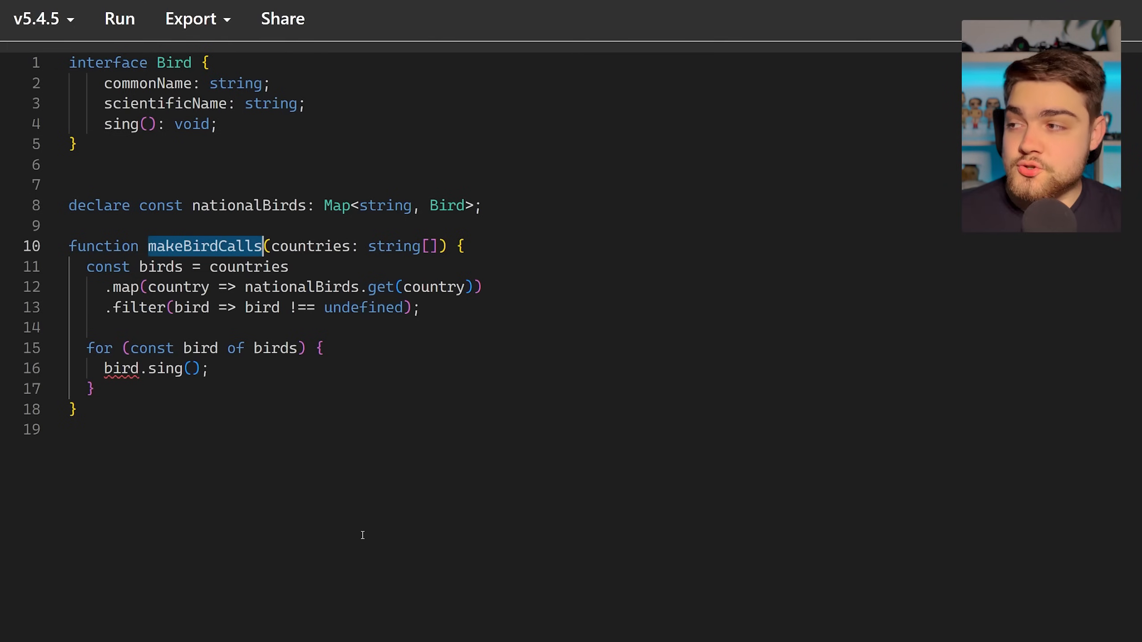
double_click(248, 267)
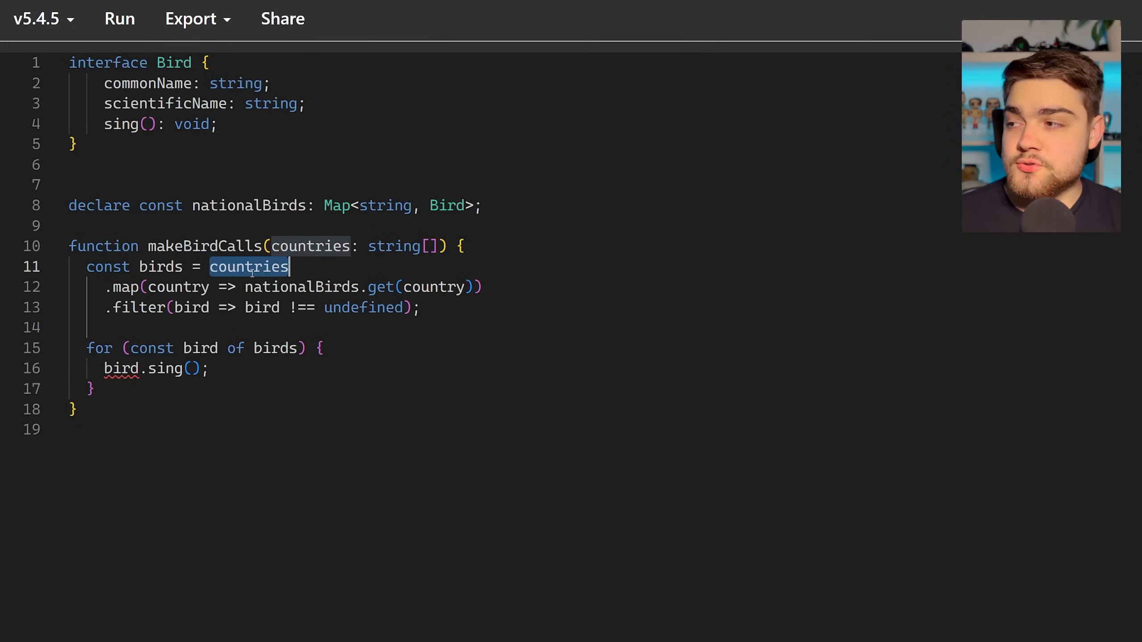
mouse_move(248, 267)
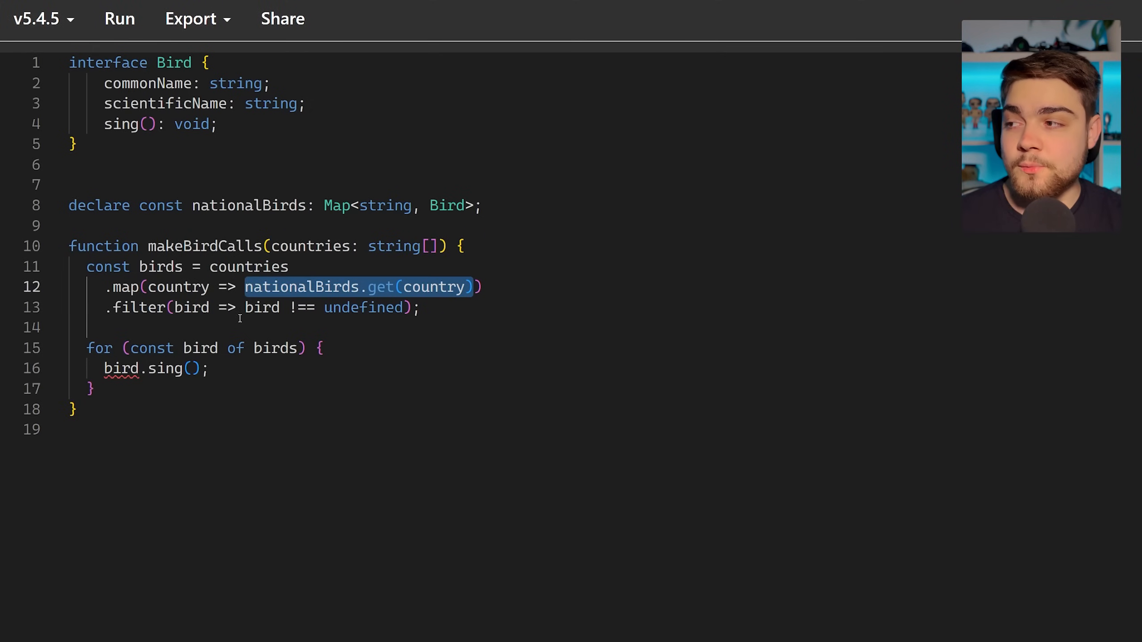
left_click(378, 430)
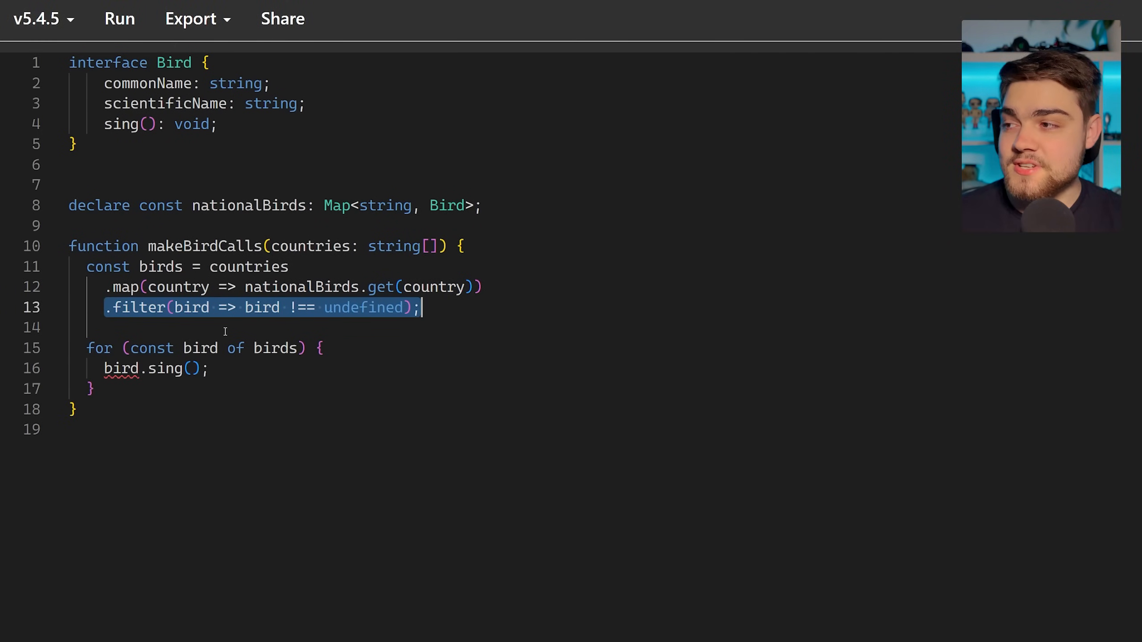
mouse_move(216, 335)
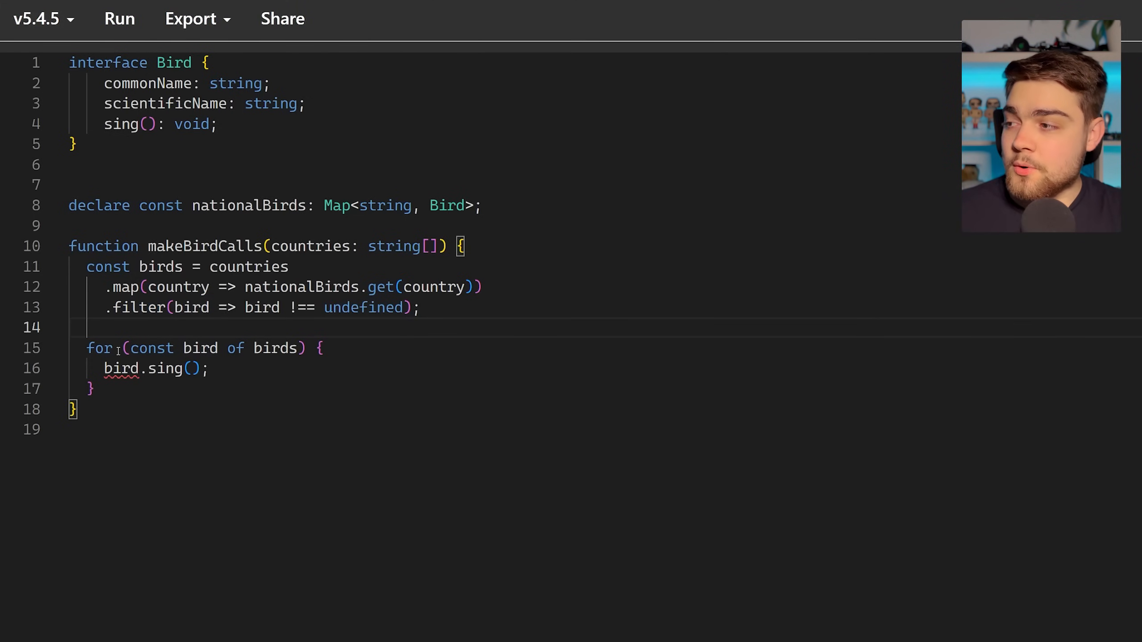
mouse_move(200, 348)
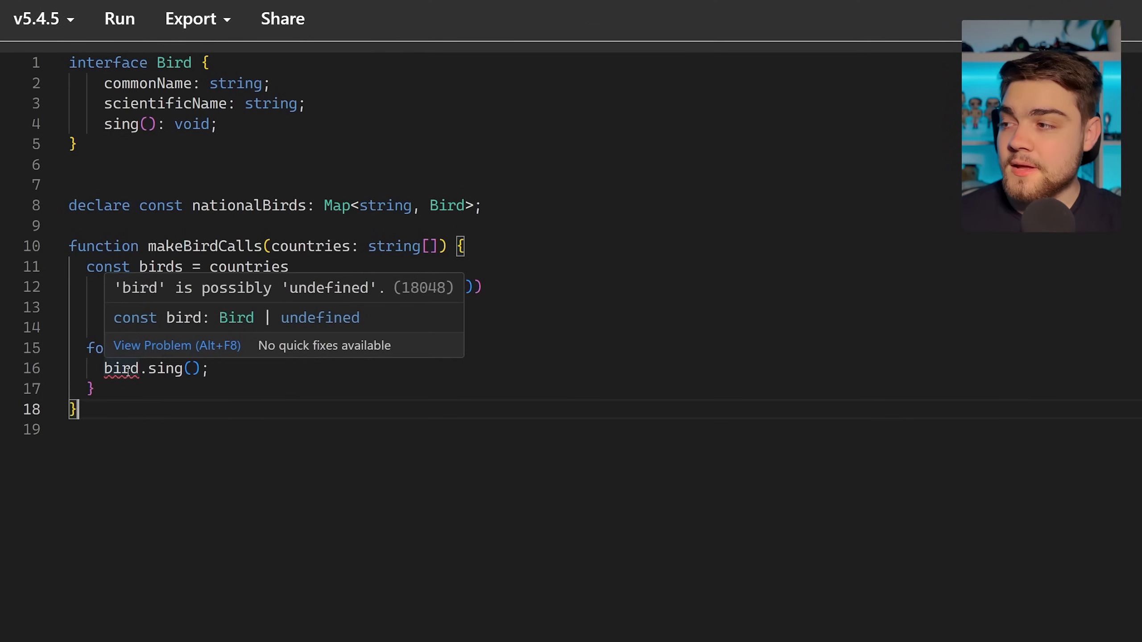
mouse_move(124, 349)
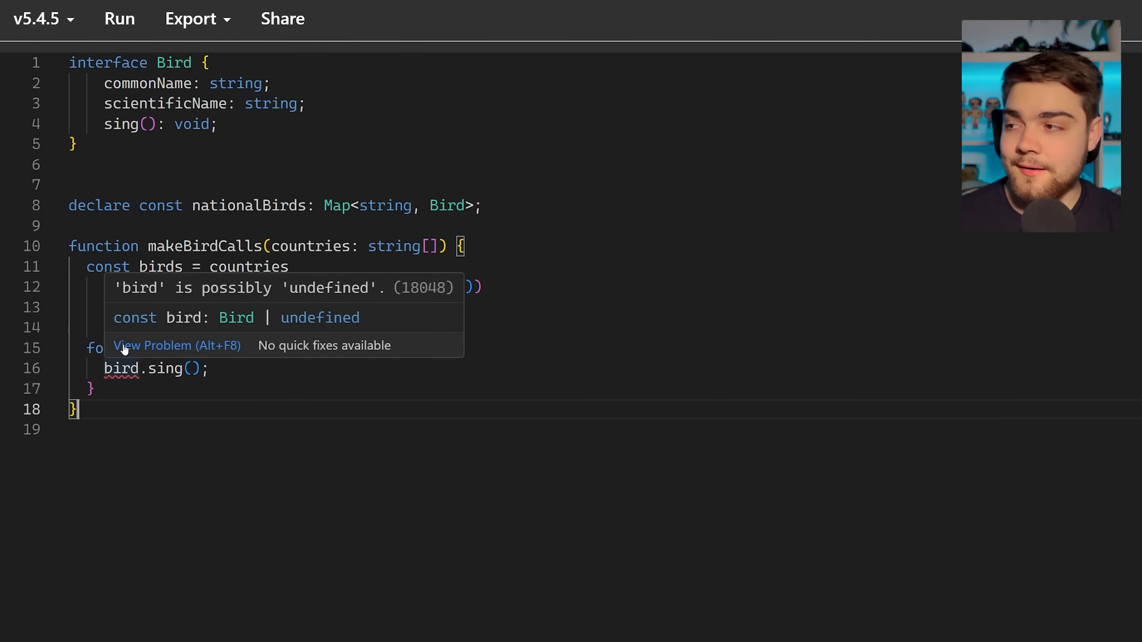
mouse_move(239, 317)
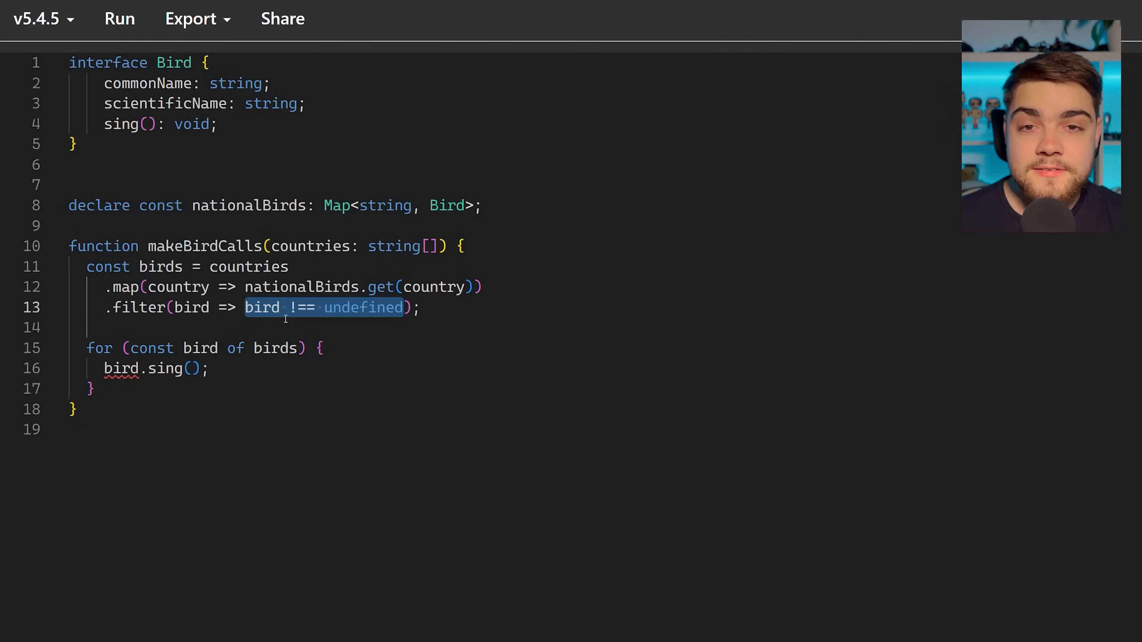
mouse_move(160, 266)
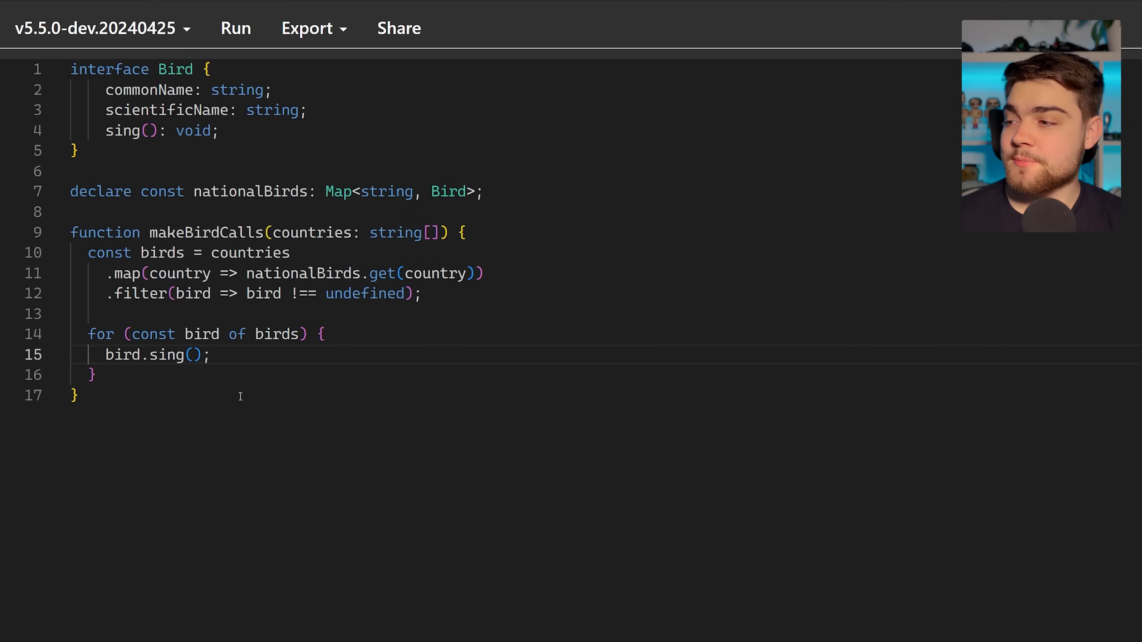
mouse_move(123, 355)
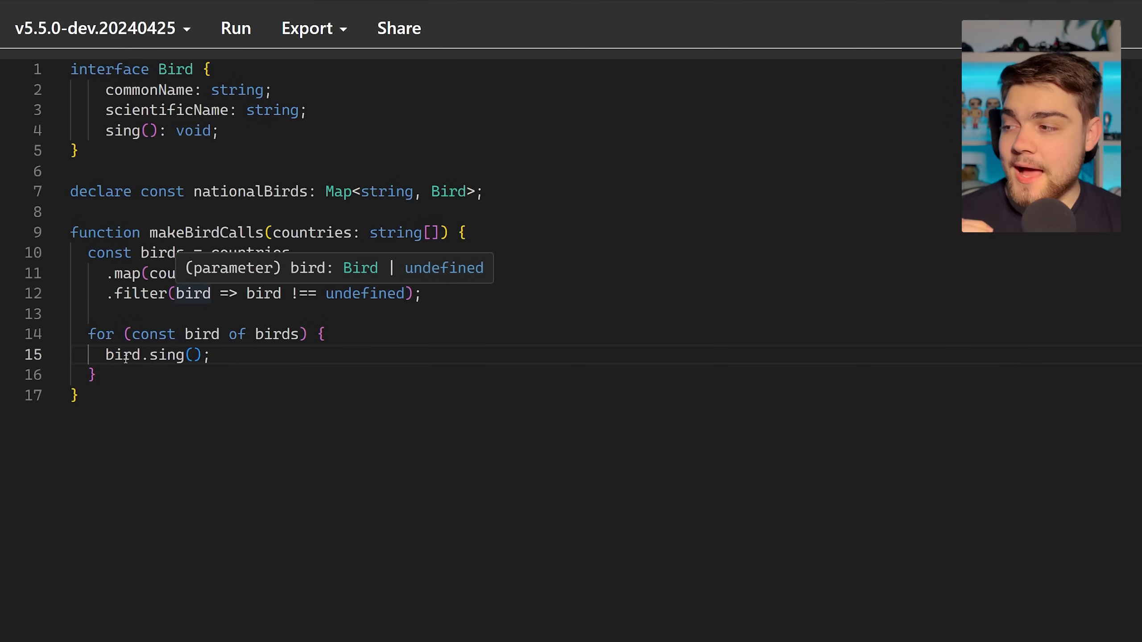
mouse_move(121, 355)
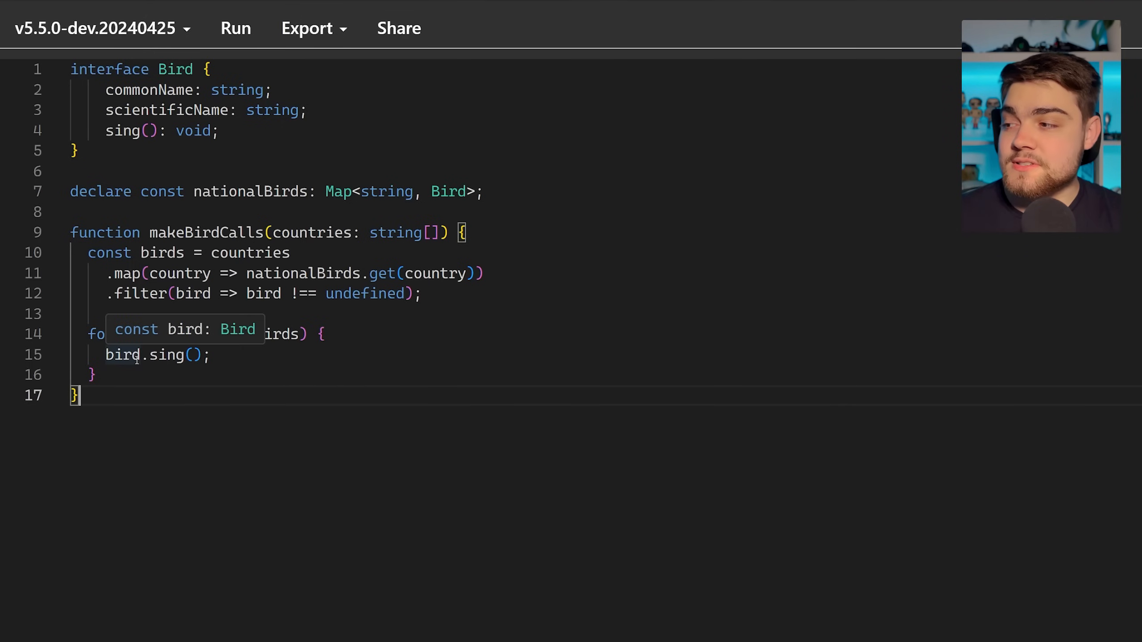
mouse_move(161, 253)
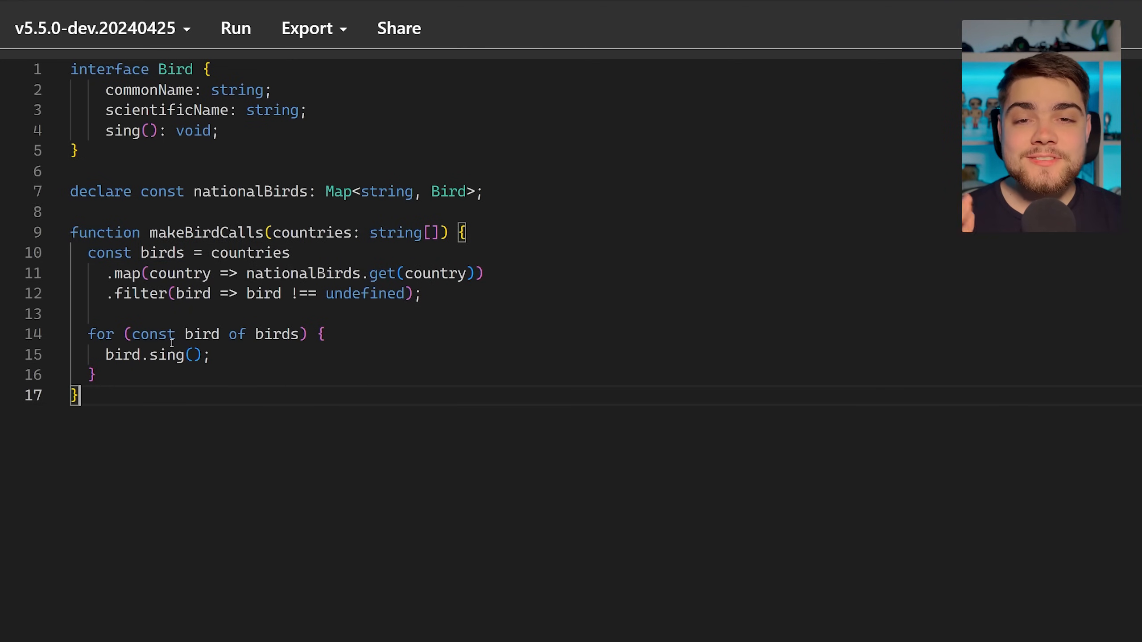
mouse_move(169, 355)
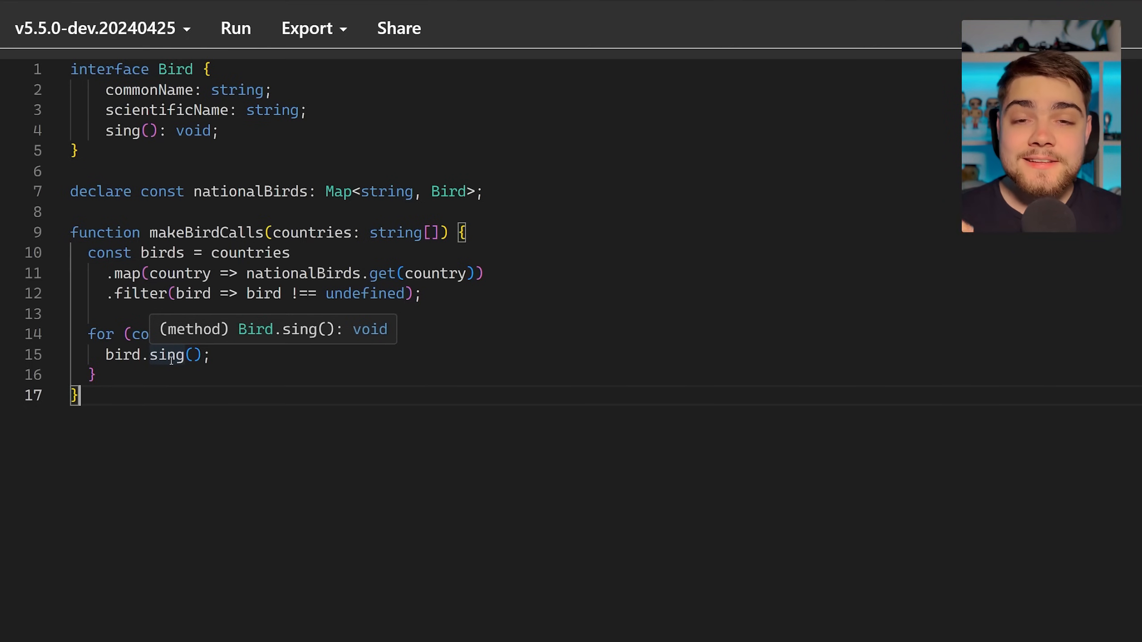
mouse_move(502, 312)
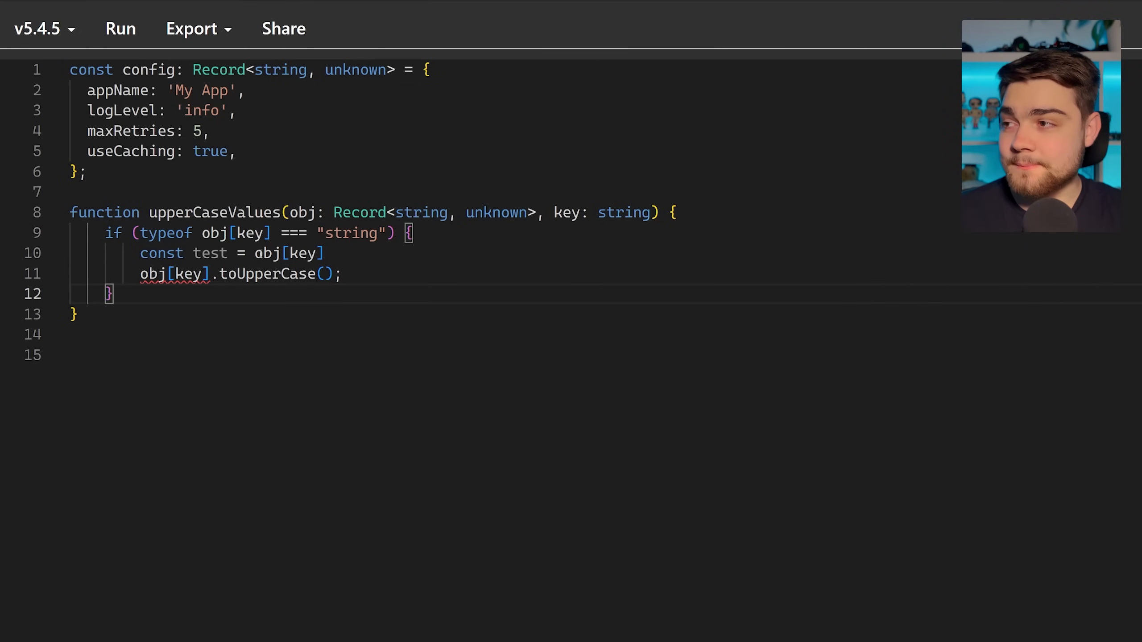
mouse_move(421, 153)
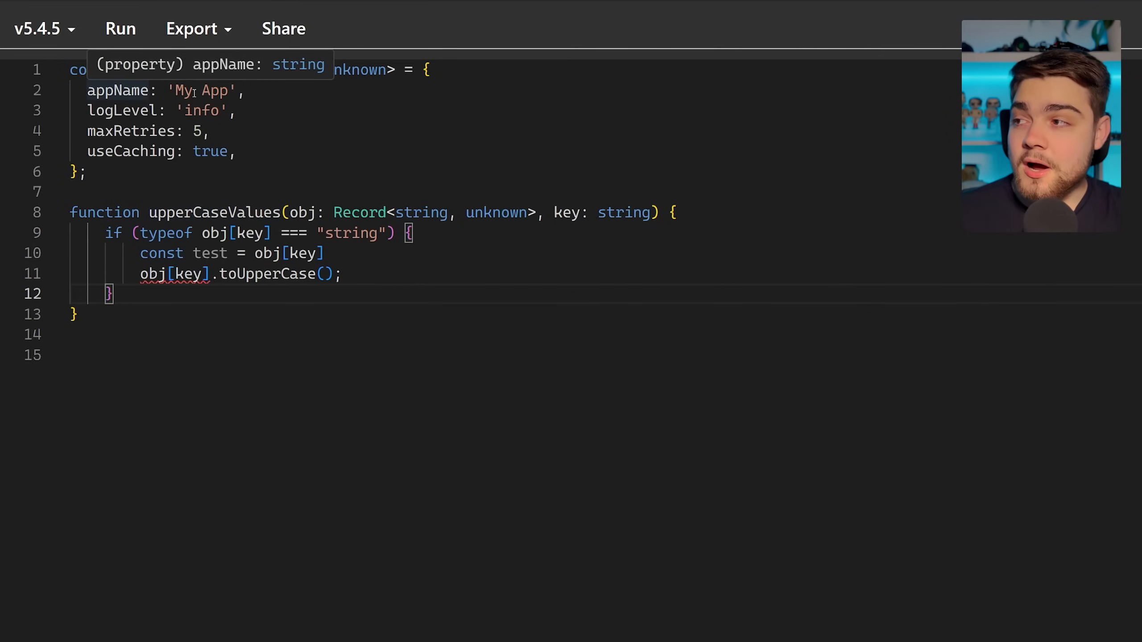
mouse_move(193, 110)
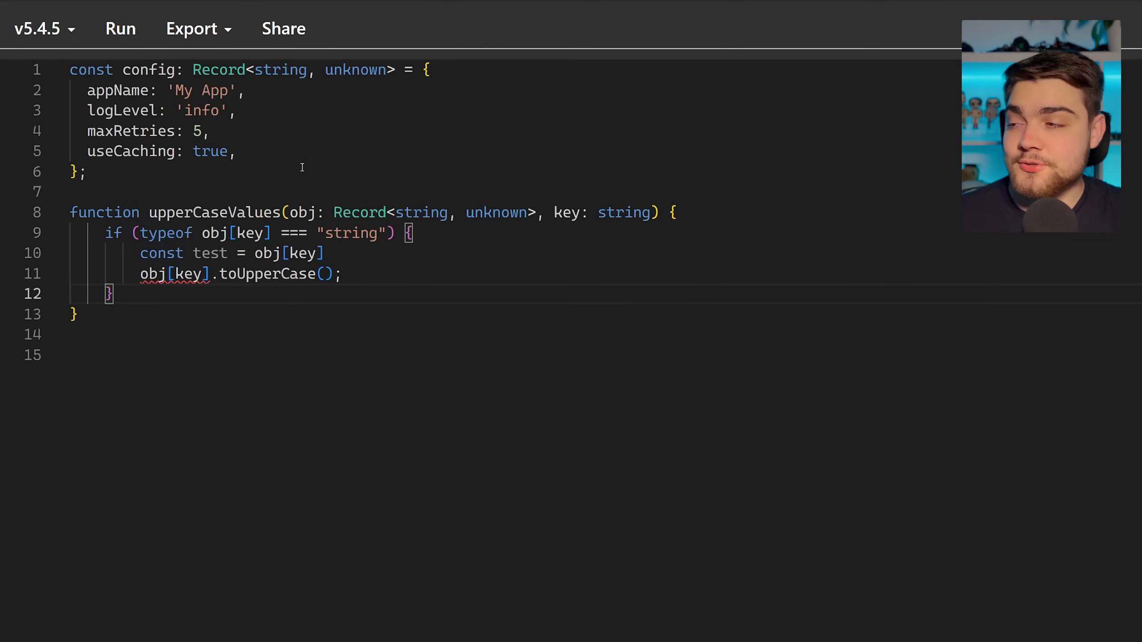
mouse_move(80, 57)
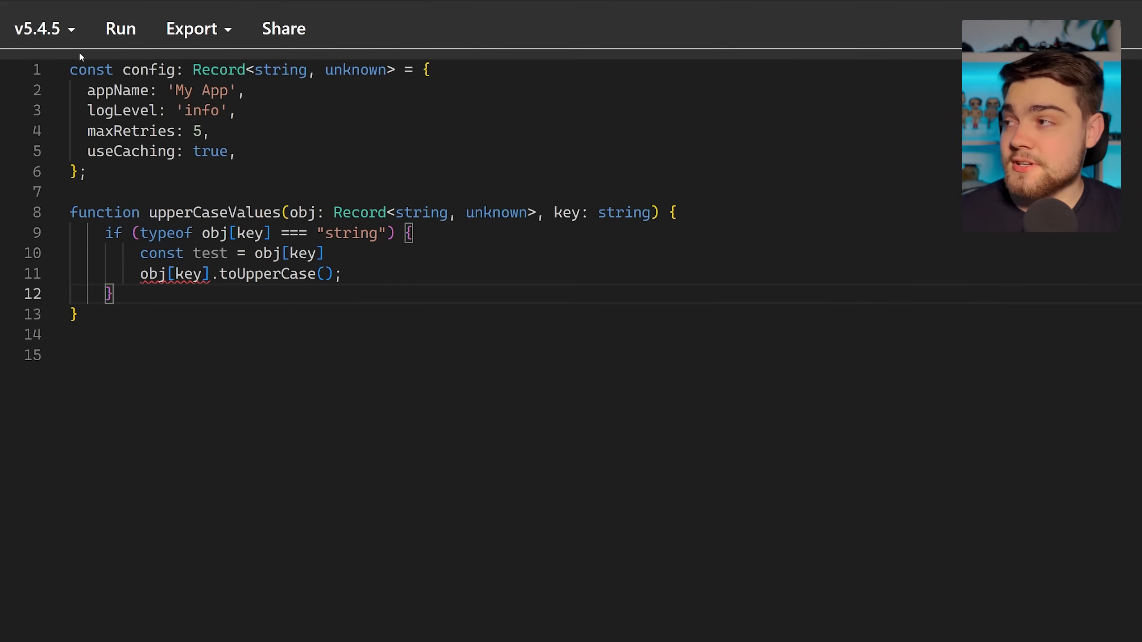
- Inspect the obj parameter and its Record value type unknown where obj[key].toUpperCase() is flagged under 5.4.5
left_click(149, 212)
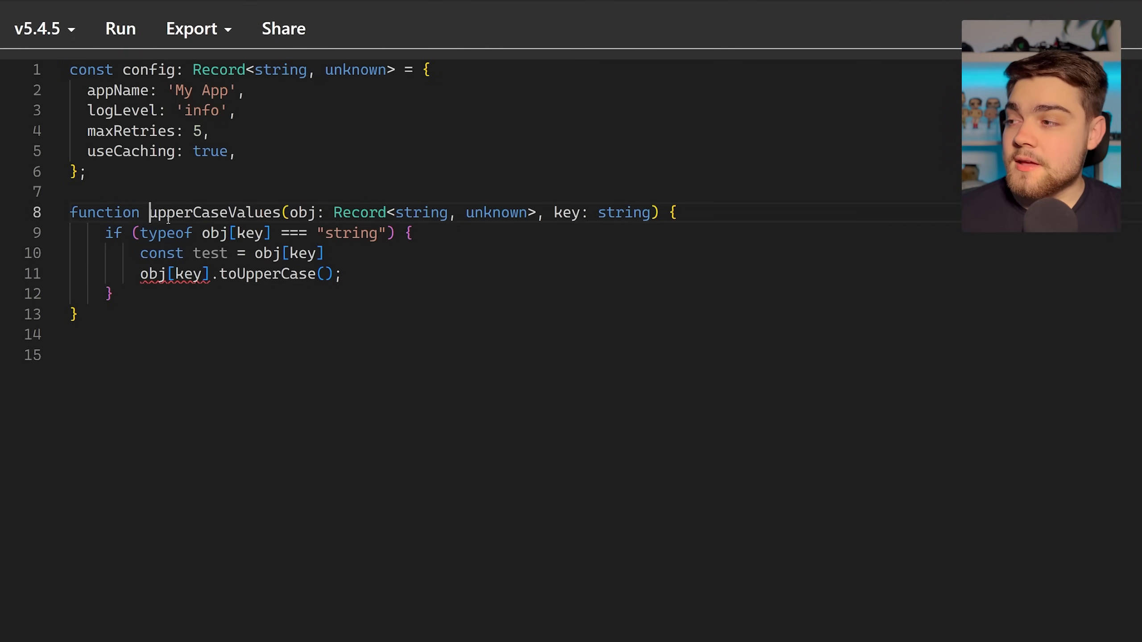
double_click(302, 213)
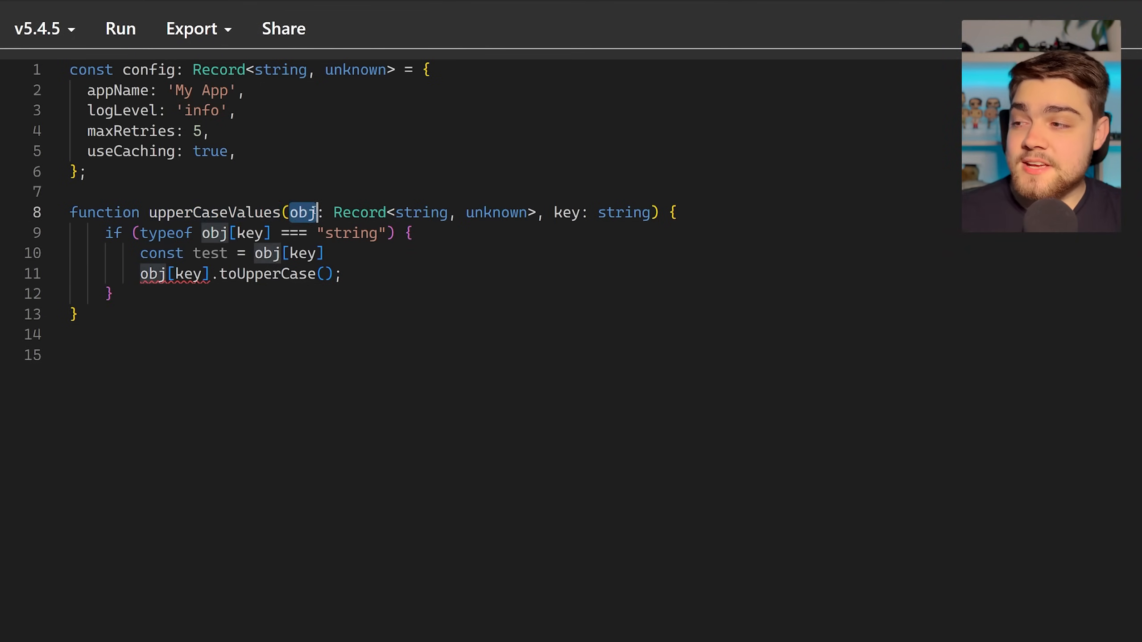
double_click(565, 212)
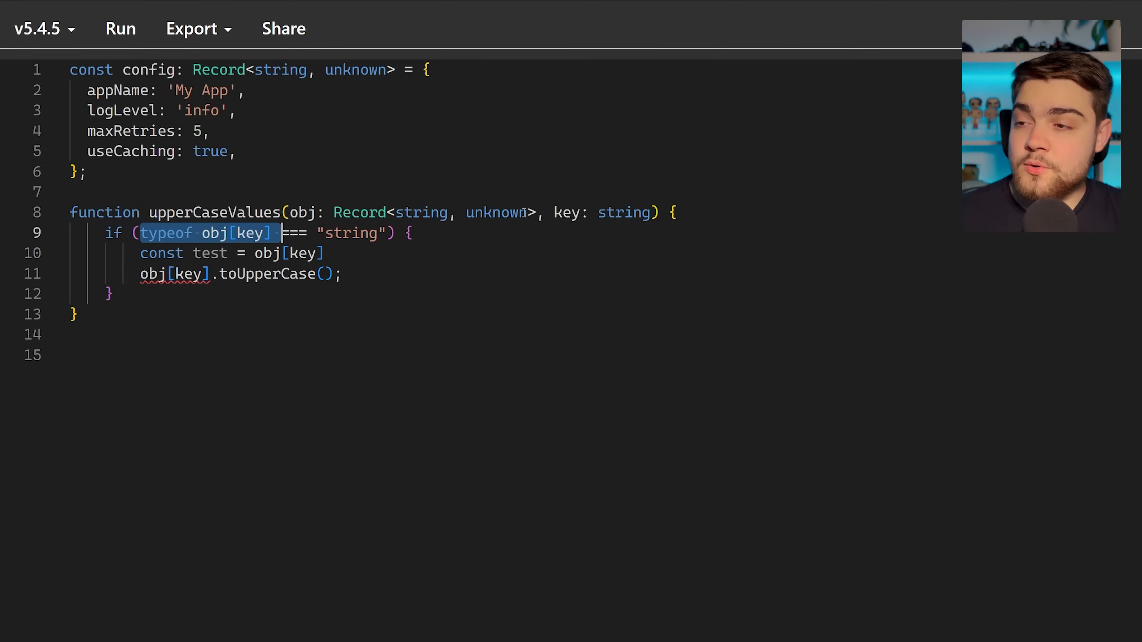
left_click(496, 212)
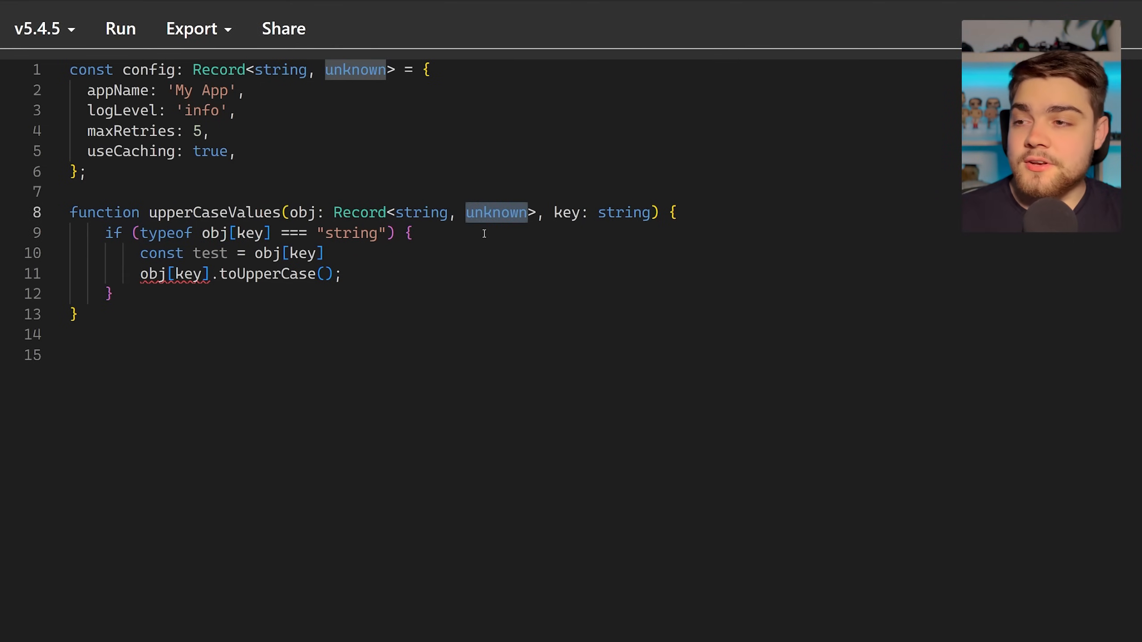
double_click(567, 212)
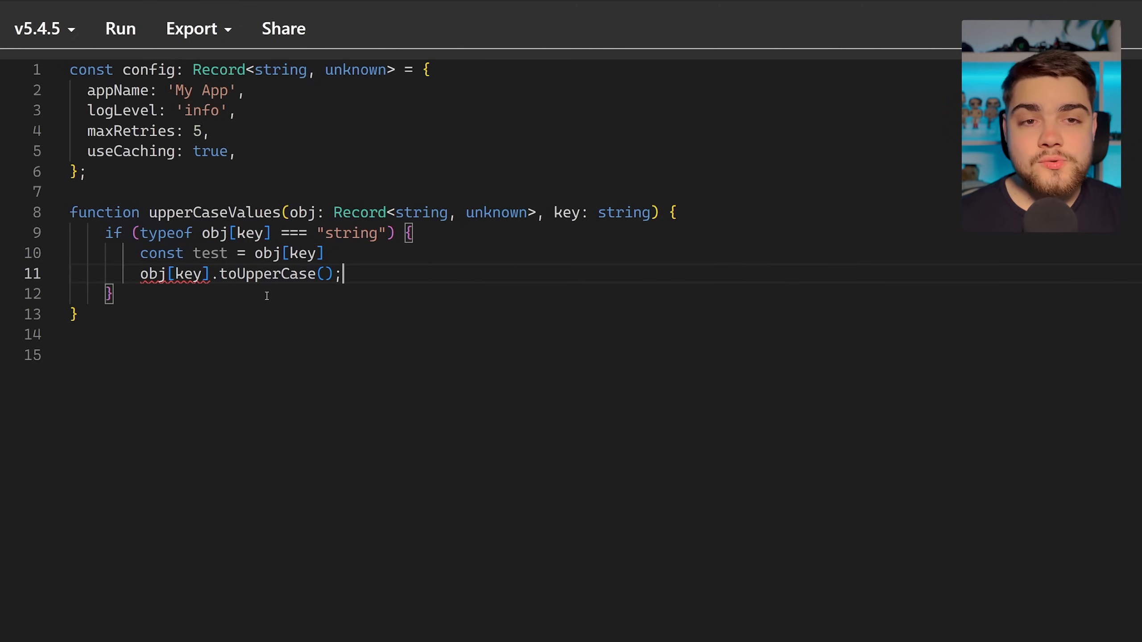
mouse_move(210, 253)
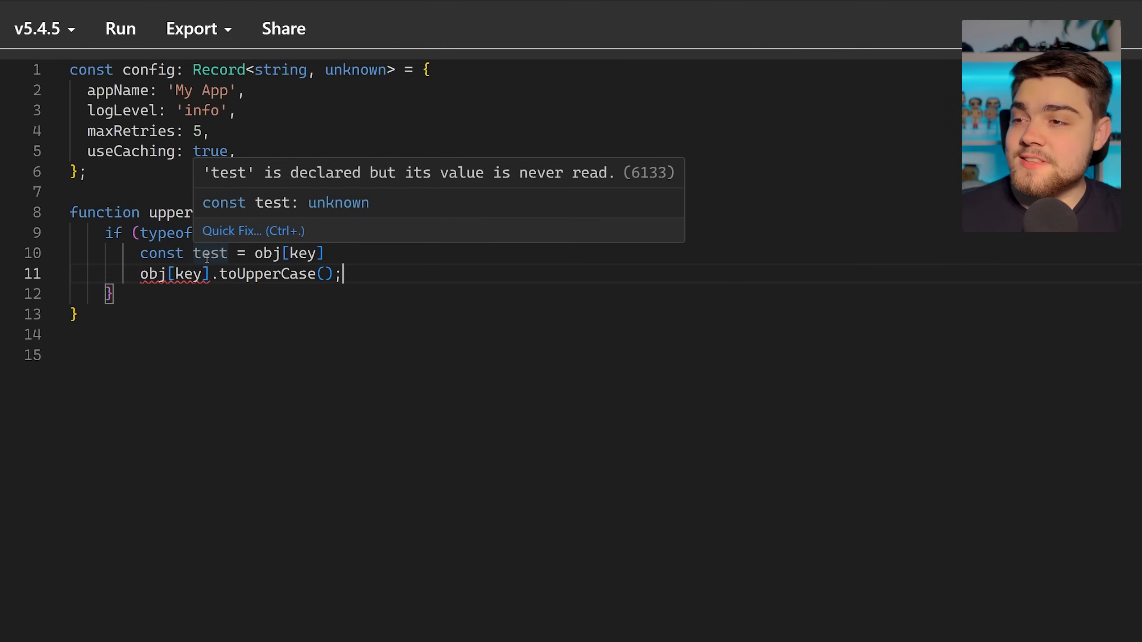
mouse_move(335, 228)
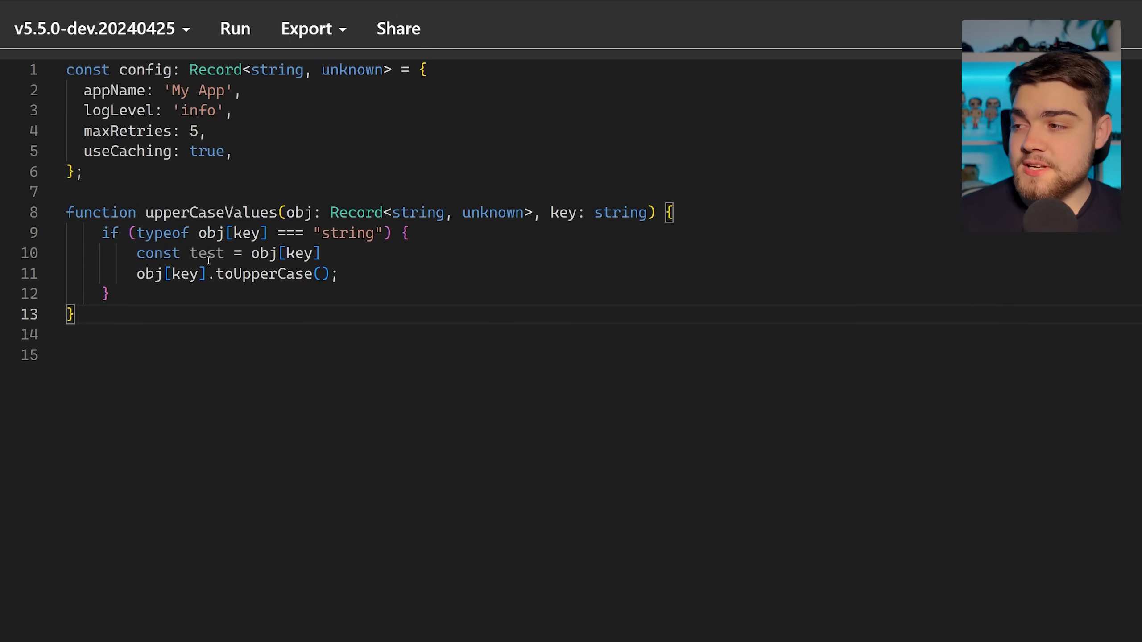
mouse_move(207, 252)
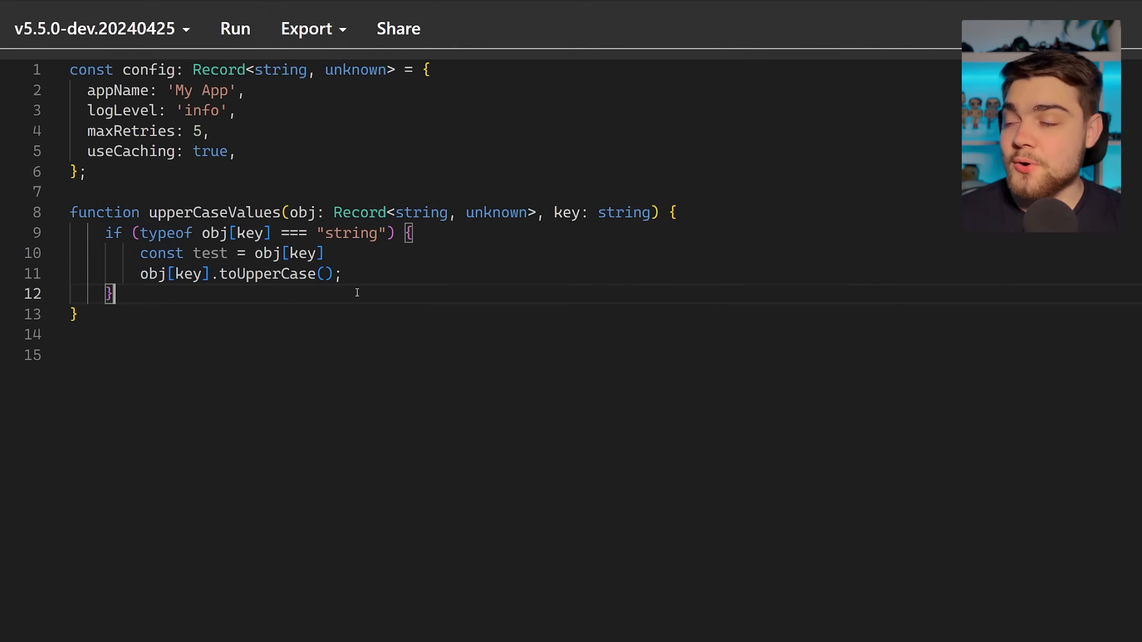
mouse_move(425, 259)
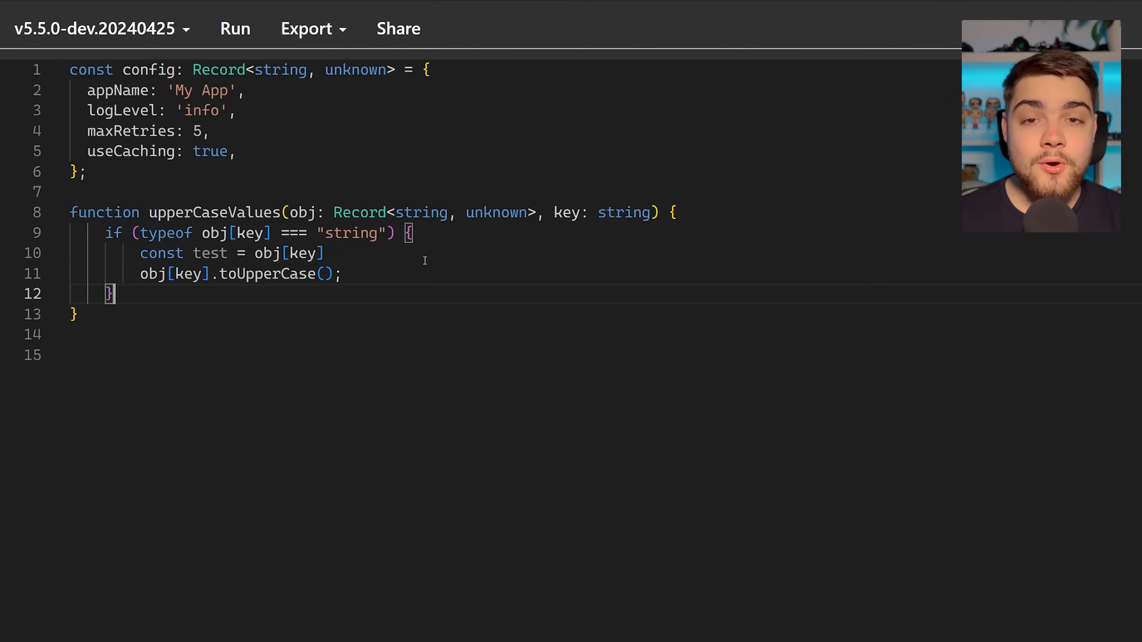
mouse_move(474, 346)
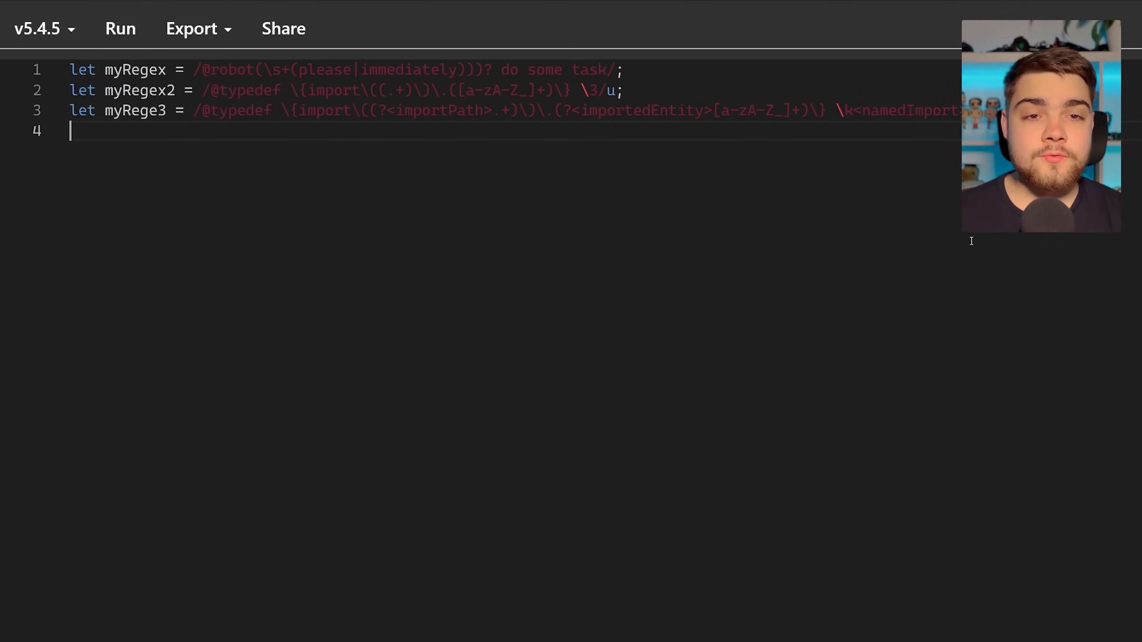
mouse_move(497, 61)
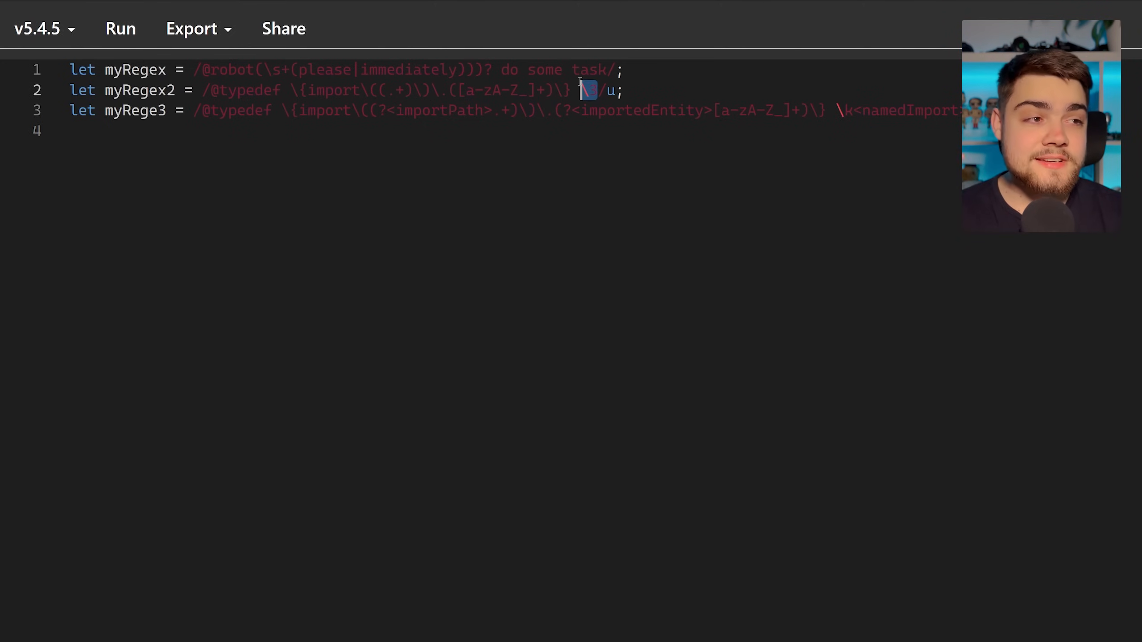
mouse_move(654, 113)
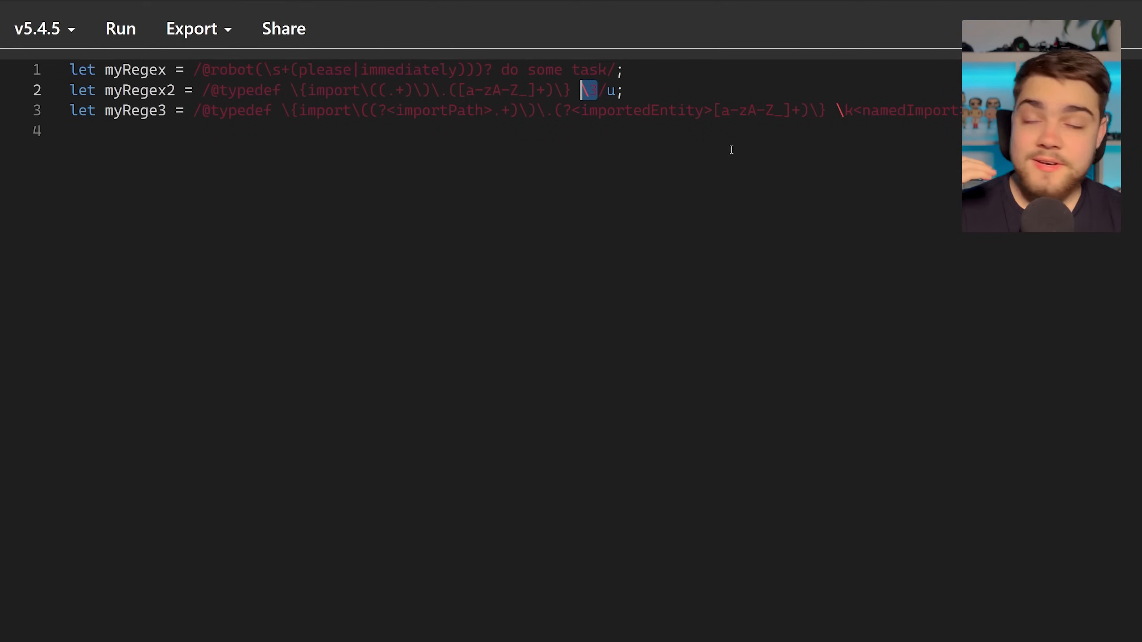
mouse_move(893, 78)
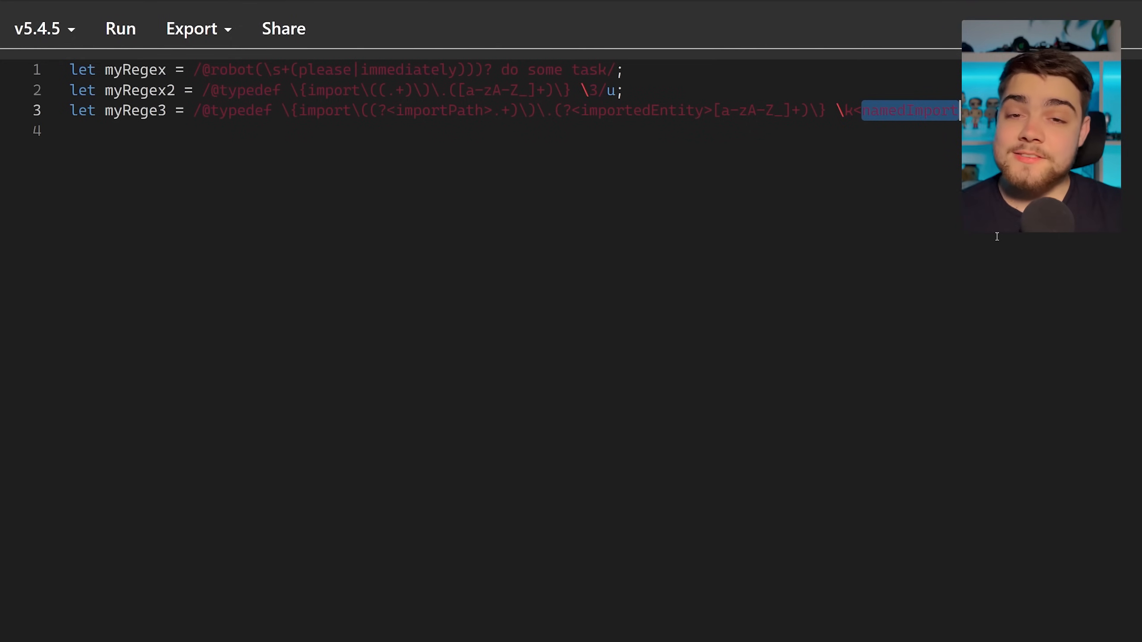
- Change the compiler version for the myRegex, myRegex2 and myRege3 regex literal examples
left_click(38, 29)
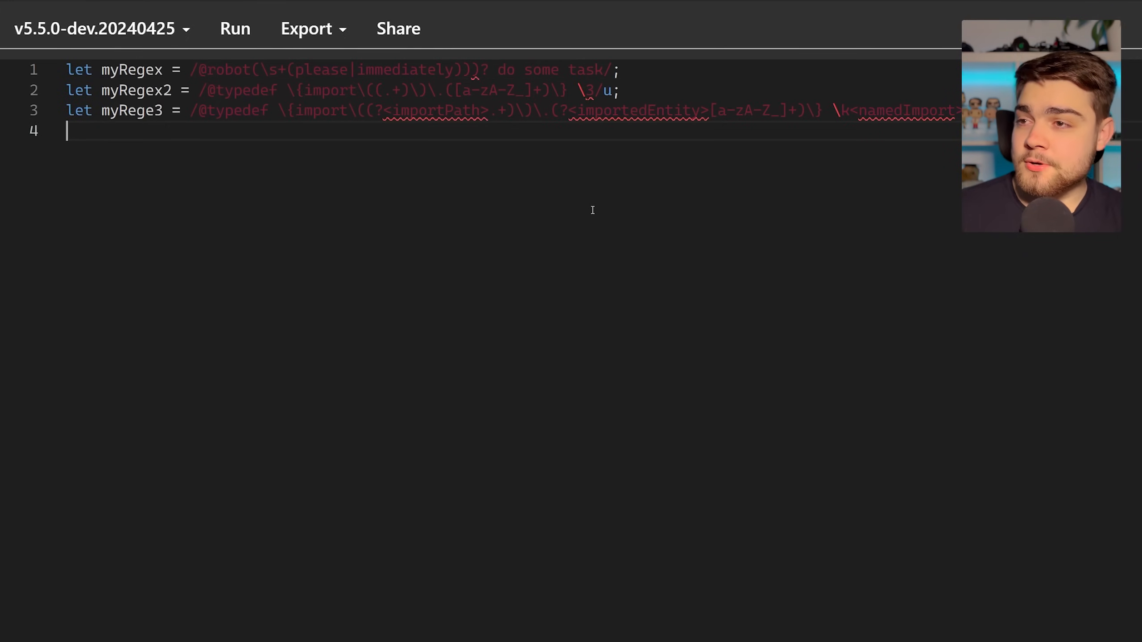
mouse_move(482, 84)
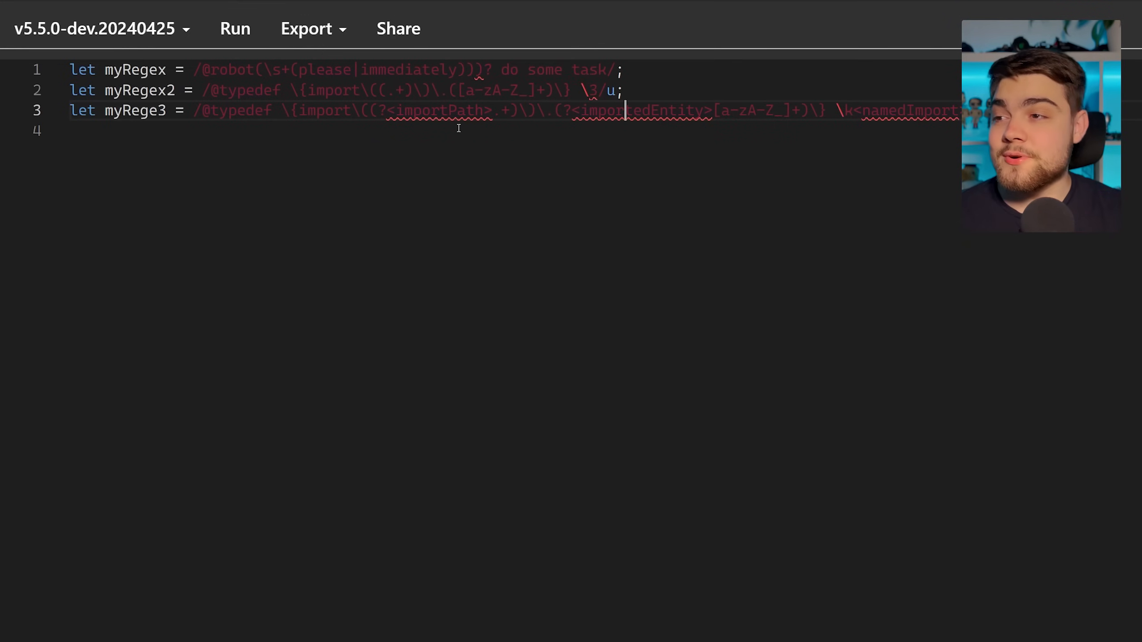
mouse_move(437, 110)
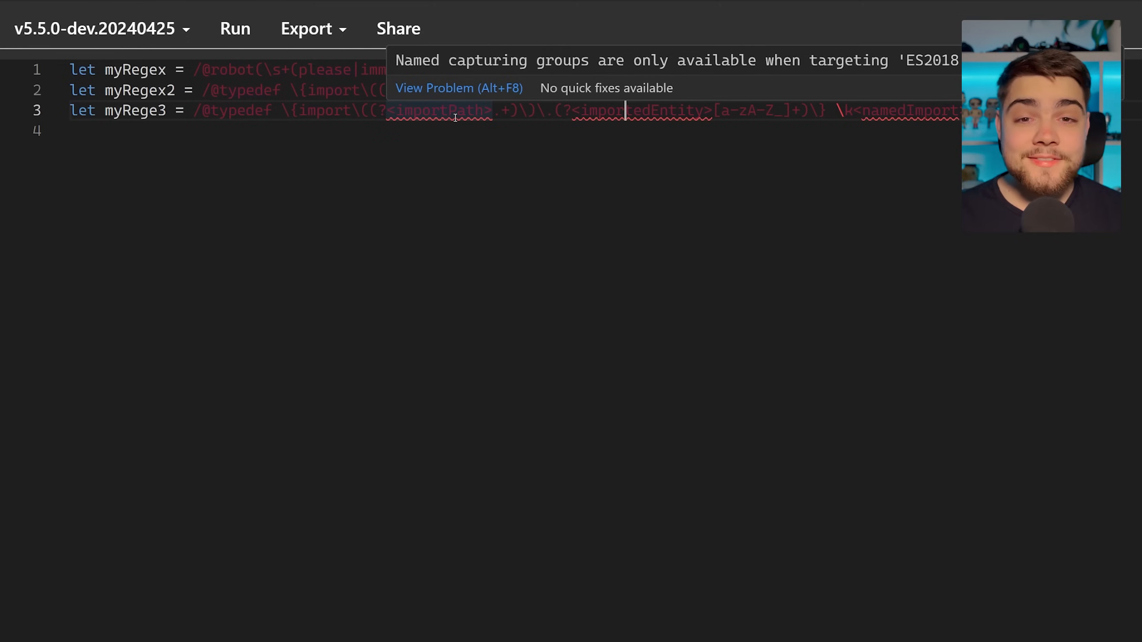